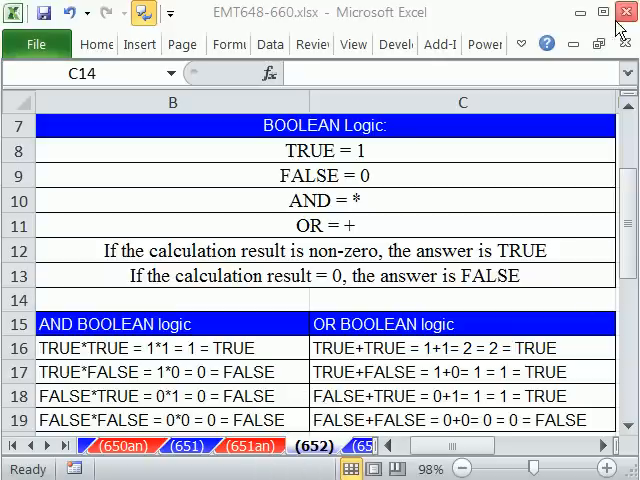
pyautogui.moveTo(30, 256)
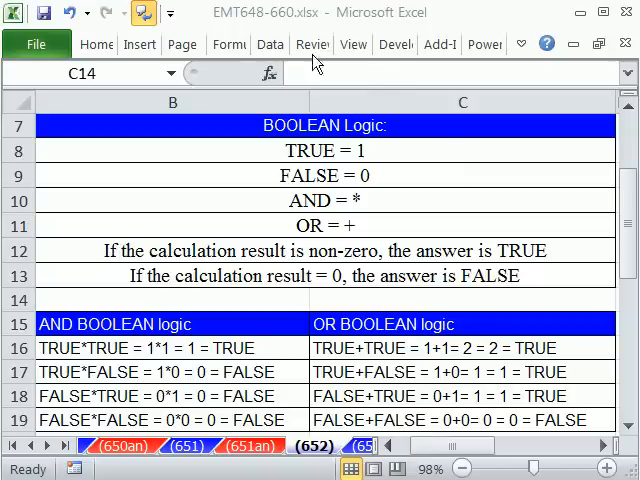
# Switch to the New Book sheet showing the Slaying Excel Dragons cover
pyautogui.click(462, 300)
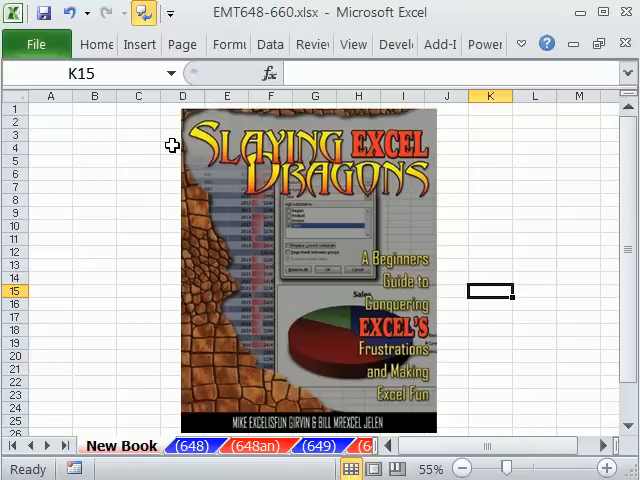
pyautogui.moveTo(350, 218)
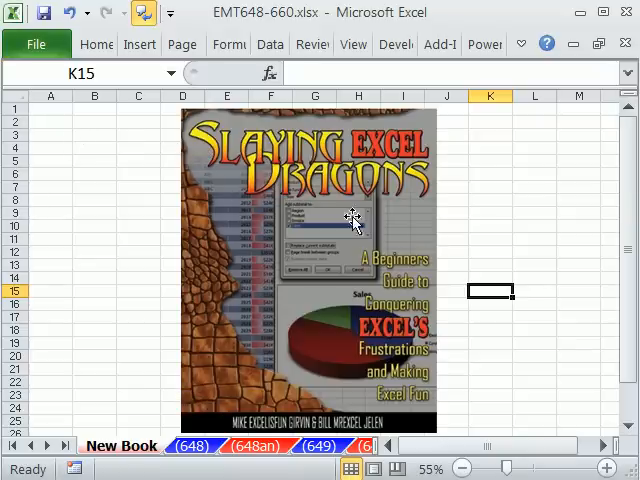
pyautogui.moveTo(460, 218)
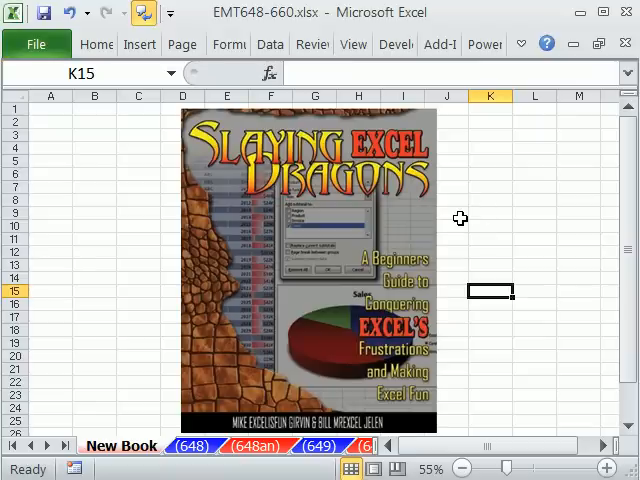
pyautogui.moveTo(264, 324)
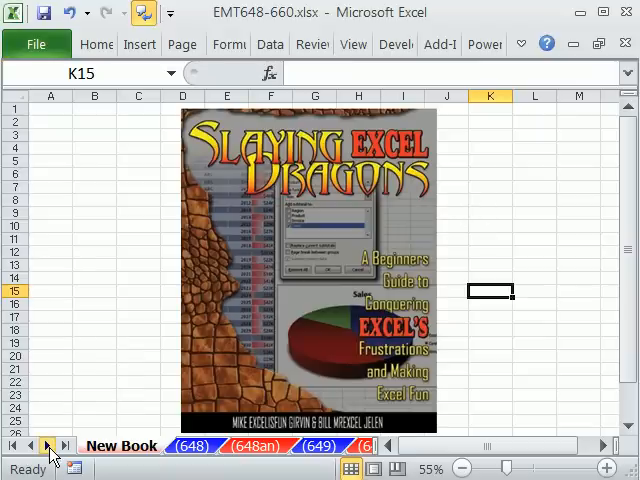
# Reveal the later sheet tabs and return to sheet 652 via sheet 651
pyautogui.click(52, 446)
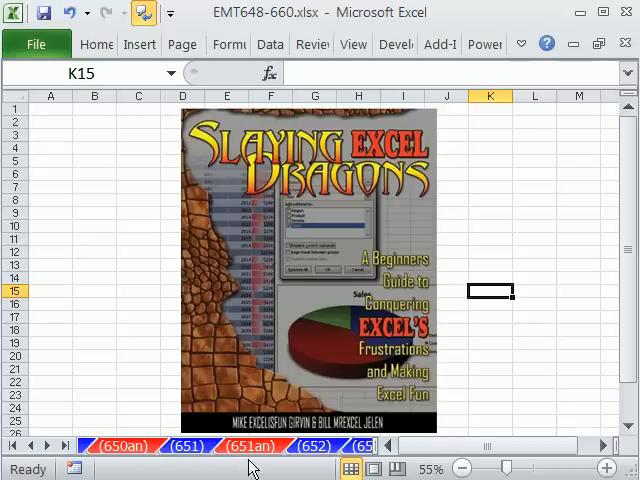
pyautogui.click(168, 448)
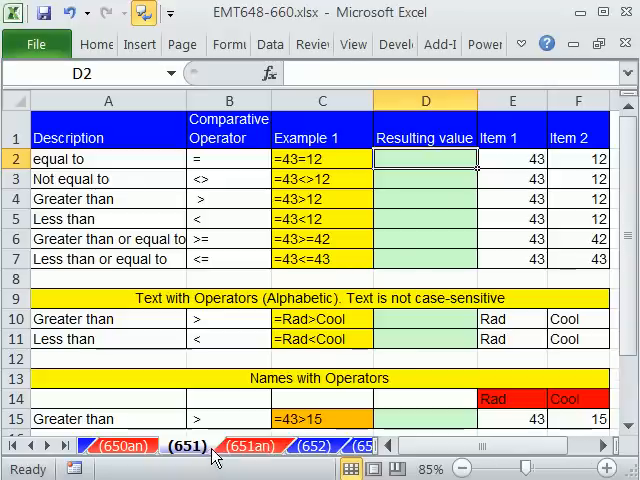
pyautogui.click(314, 446)
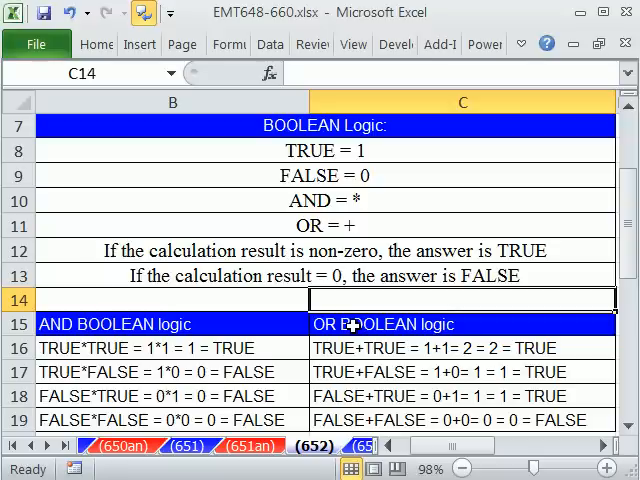
pyautogui.moveTo(340, 276)
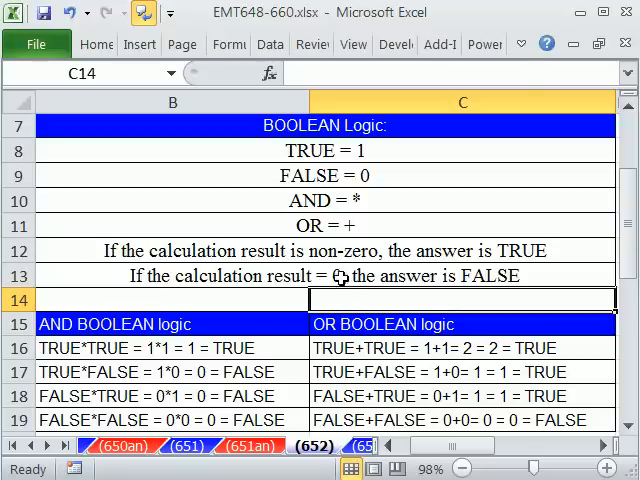
pyautogui.moveTo(272, 154)
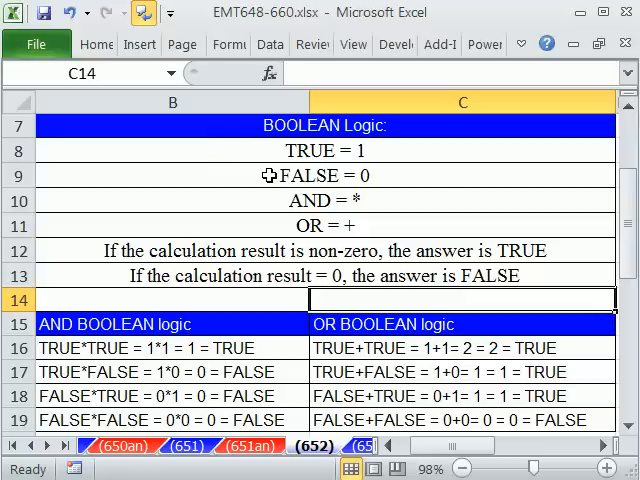
pyautogui.moveTo(310, 152)
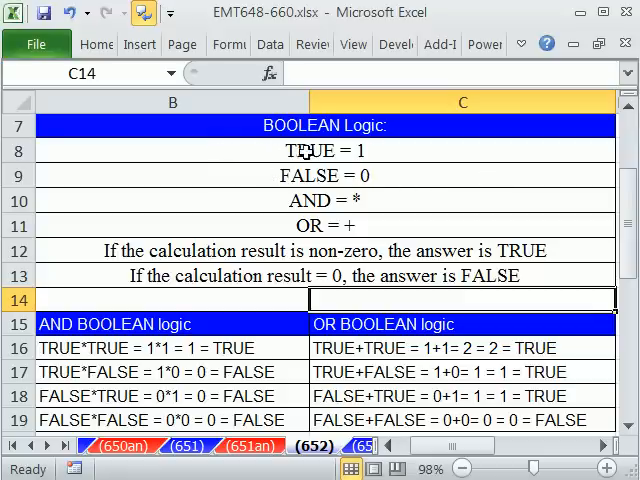
pyautogui.moveTo(348, 176)
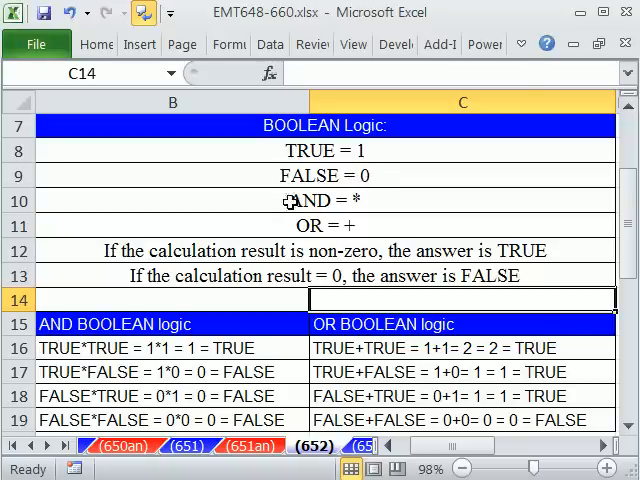
pyautogui.moveTo(270, 198)
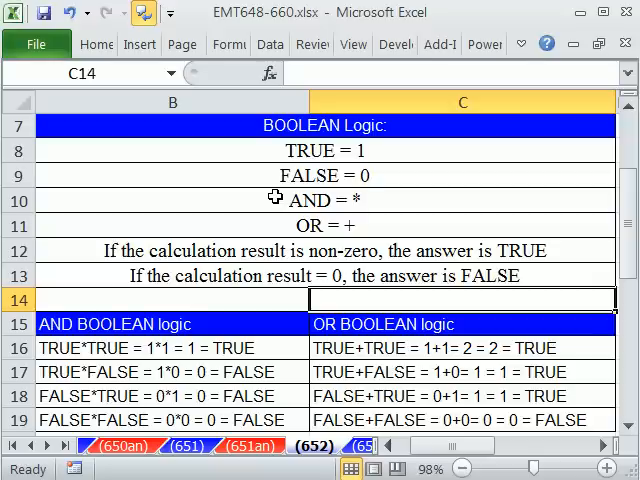
pyautogui.moveTo(362, 200)
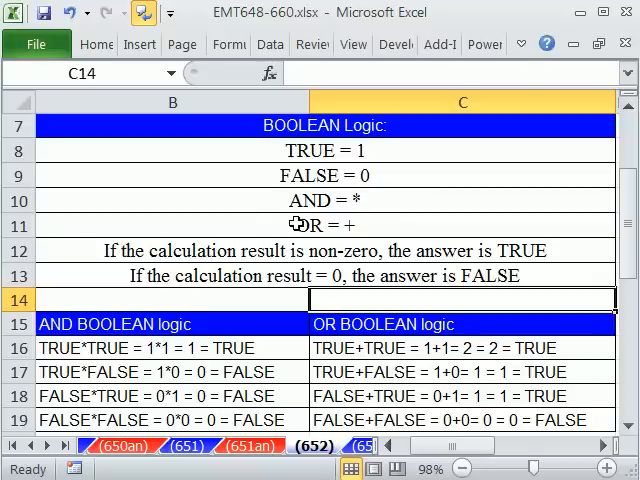
pyautogui.moveTo(358, 200)
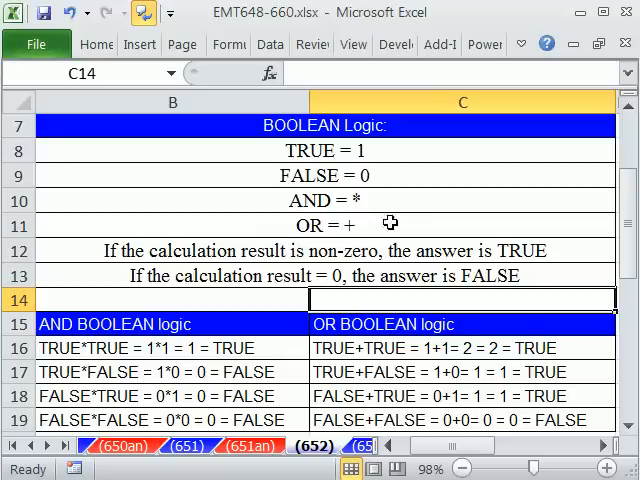
pyautogui.moveTo(368, 226)
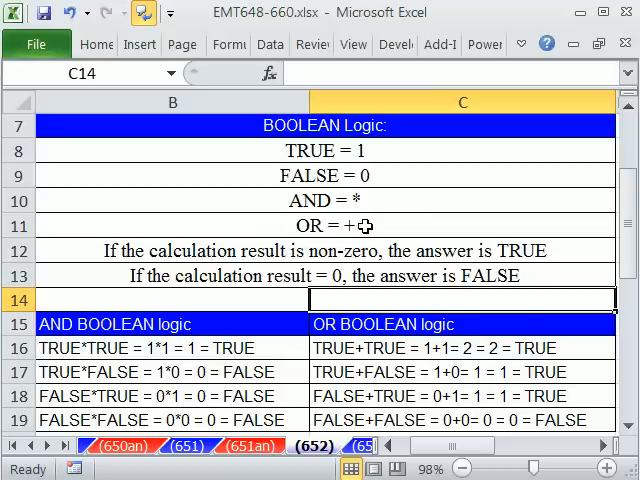
pyautogui.moveTo(148, 228)
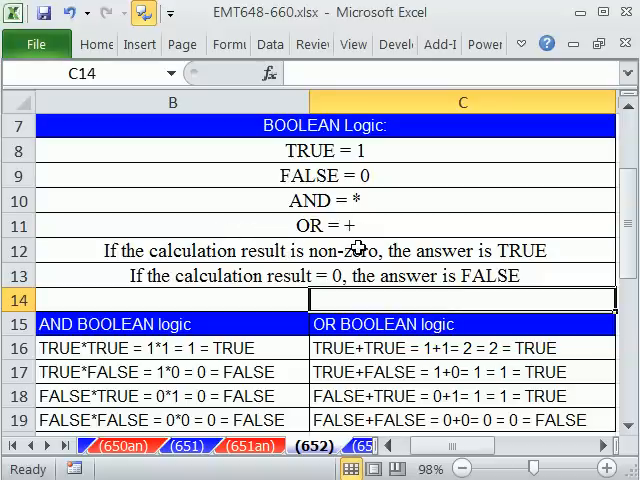
pyautogui.moveTo(500, 250)
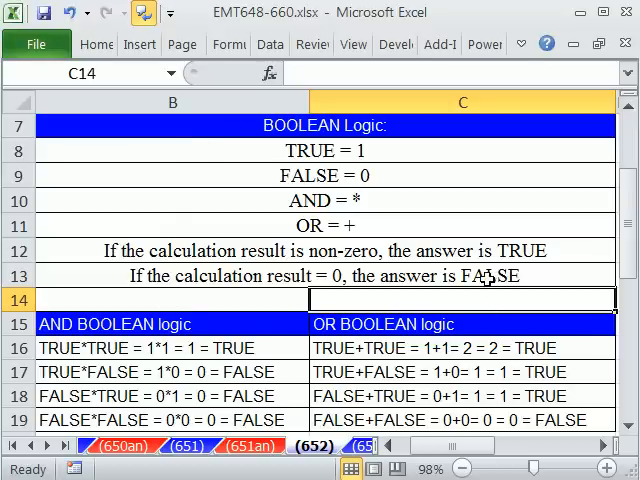
pyautogui.moveTo(424, 416)
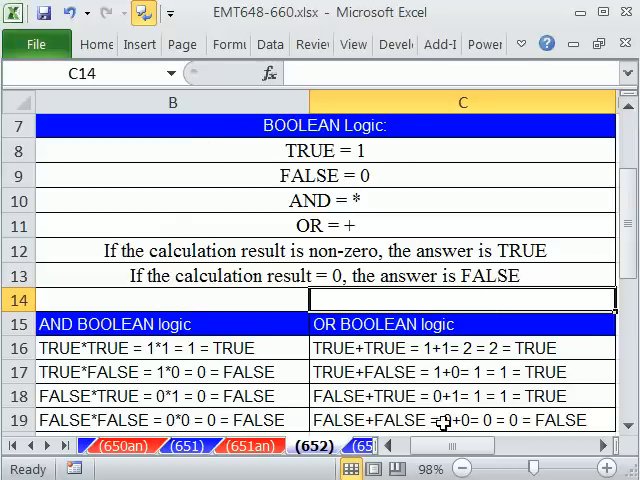
pyautogui.moveTo(58, 308)
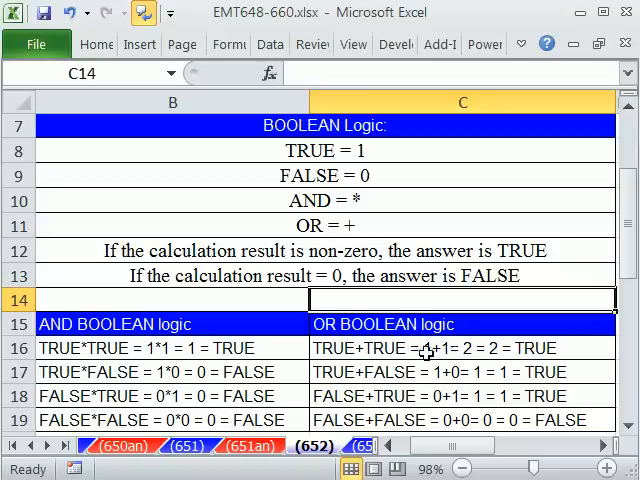
pyautogui.moveTo(516, 356)
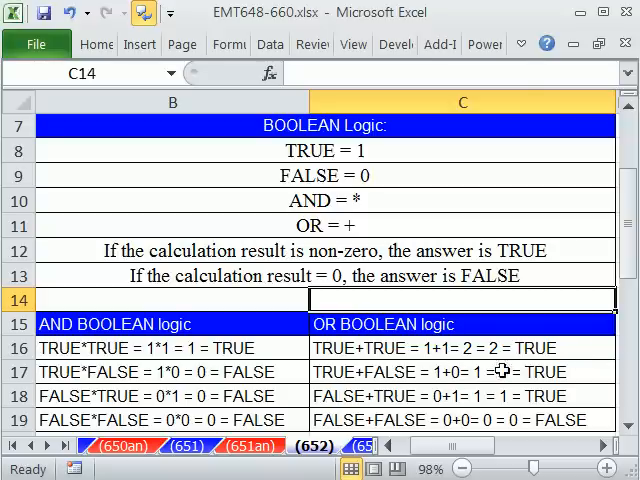
pyautogui.moveTo(392, 390)
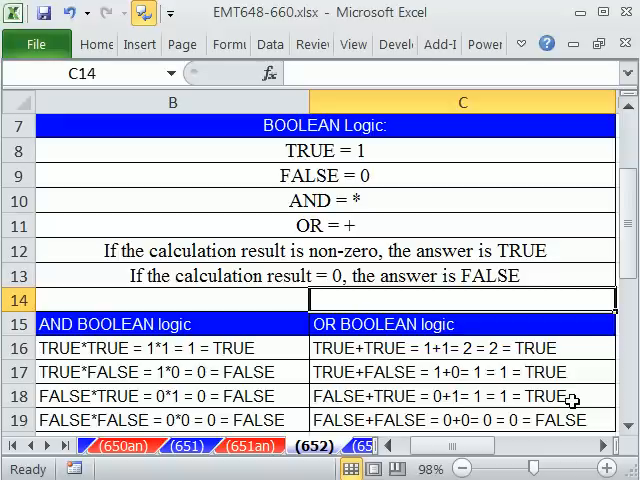
pyautogui.moveTo(350, 428)
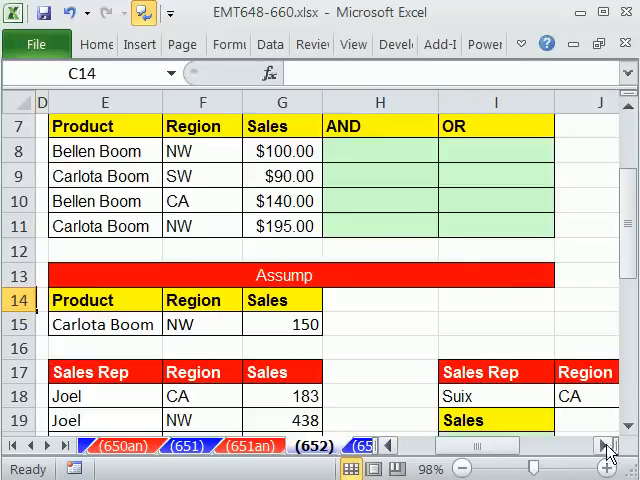
# Enter =(E8=E$15) in H8 testing the product match and copy it down the AND column
pyautogui.click(378, 152)
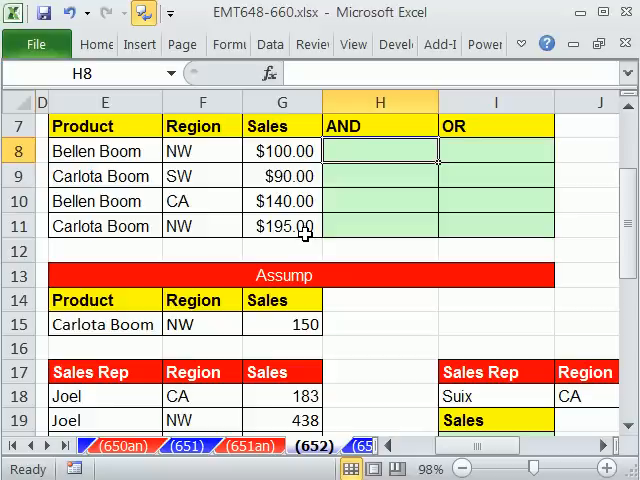
pyautogui.write('=(')
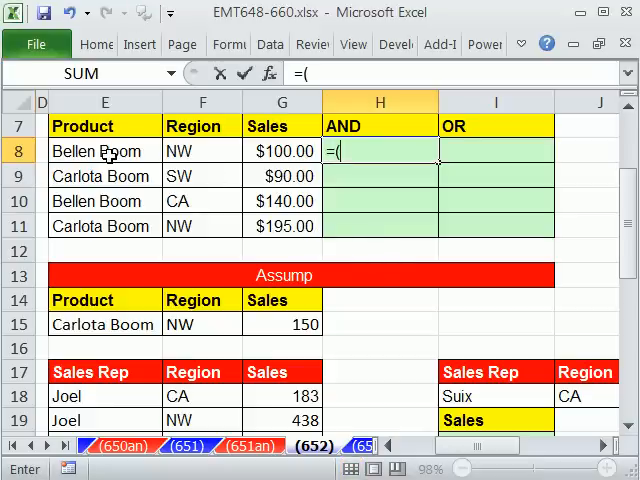
pyautogui.click(104, 152)
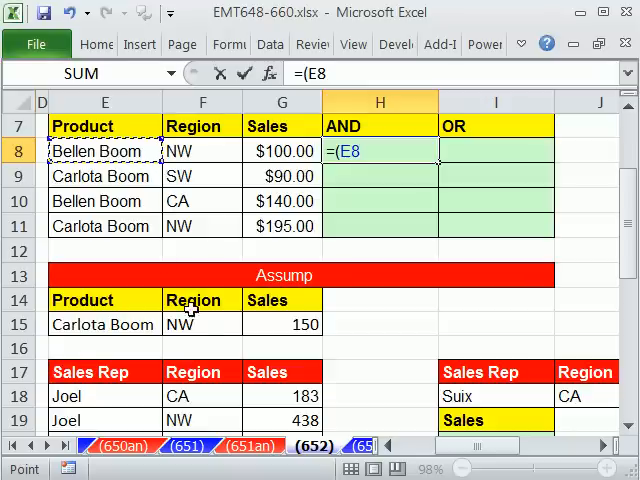
pyautogui.moveTo(208, 324)
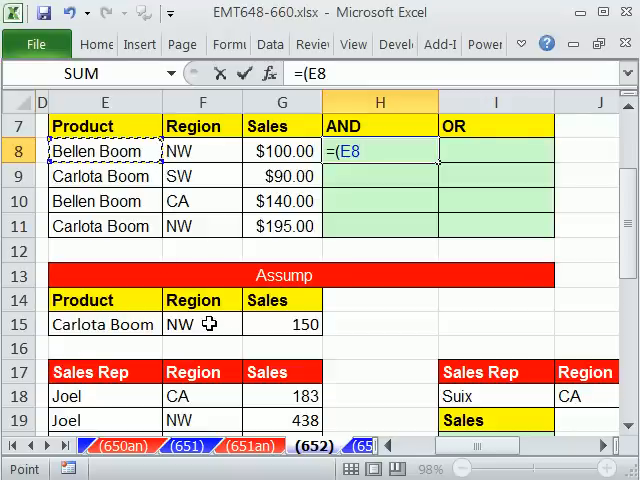
pyautogui.click(104, 324)
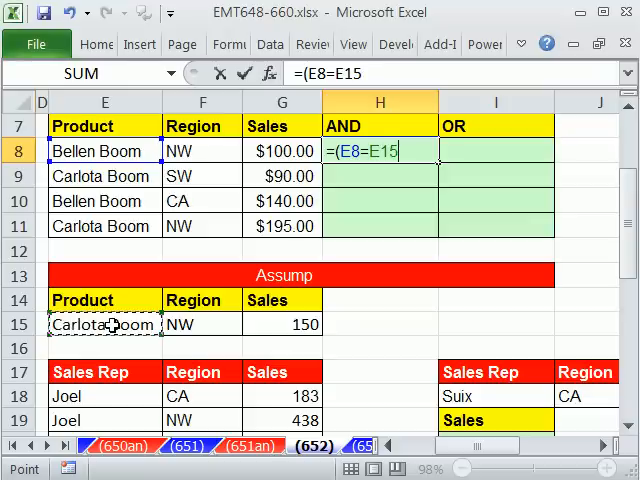
pyautogui.press('F4')
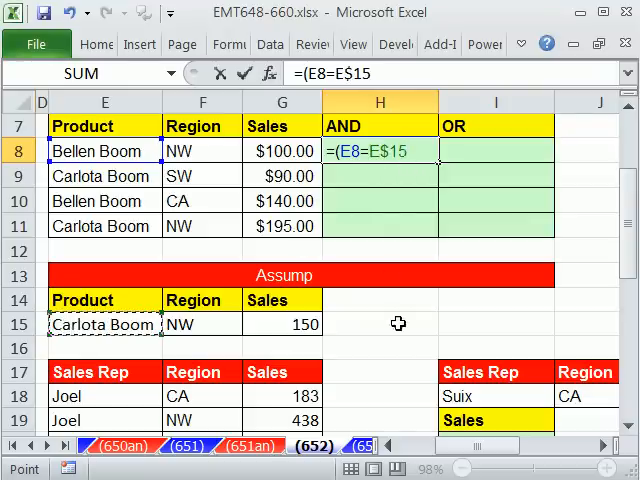
pyautogui.write(')')
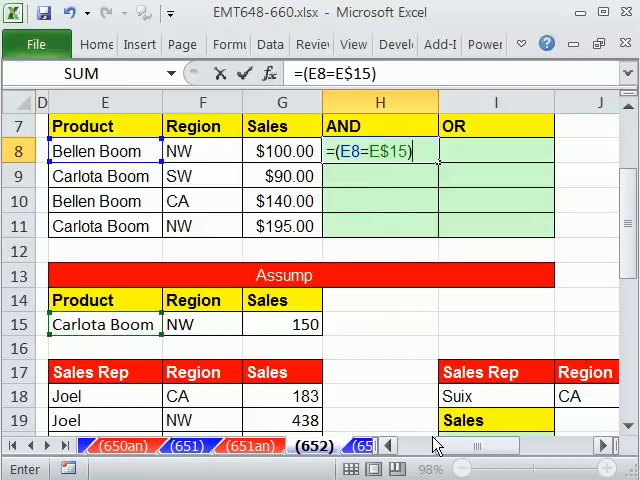
pyautogui.press('Enter')
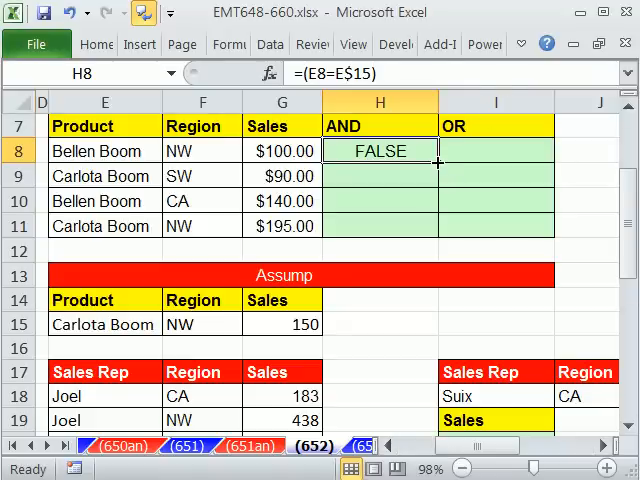
pyautogui.moveTo(380, 152); pyautogui.dragTo(380, 226)
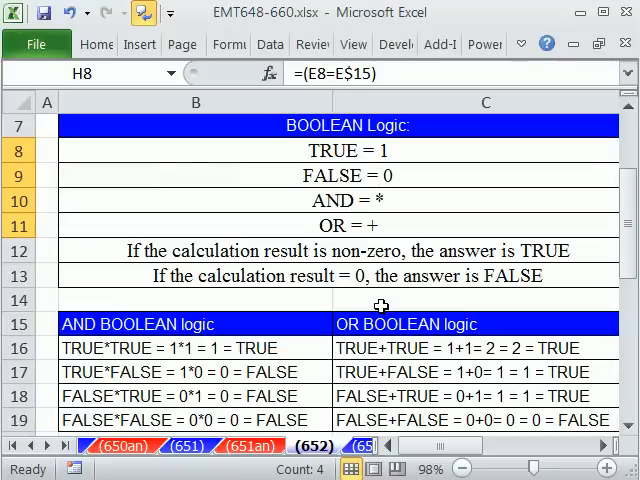
# Scroll back to the sales table showing FALSE, TRUE, FALSE, TRUE in H8:H11
pyautogui.click(618, 440)
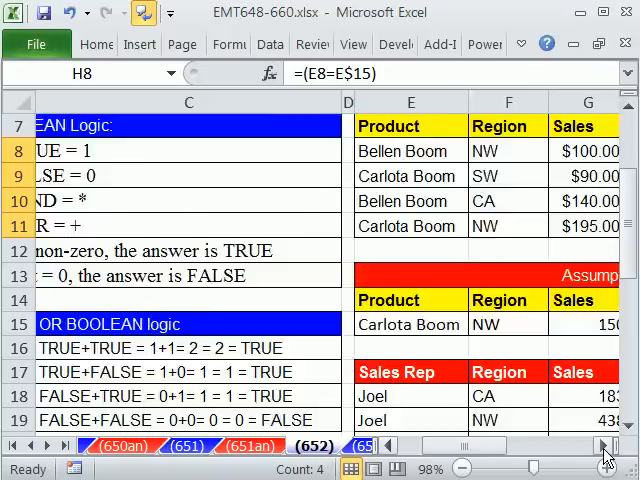
pyautogui.hscroll(3)
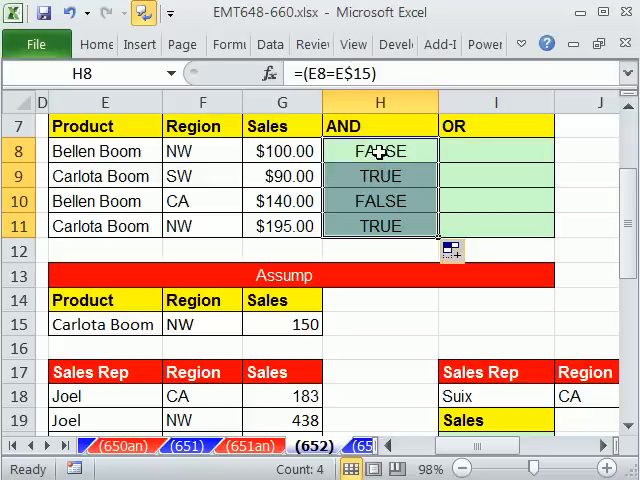
# Extend H8 to =(E8=E$15)*(F8=F$15) multiplying the product and region tests
pyautogui.doubleClick(380, 150)
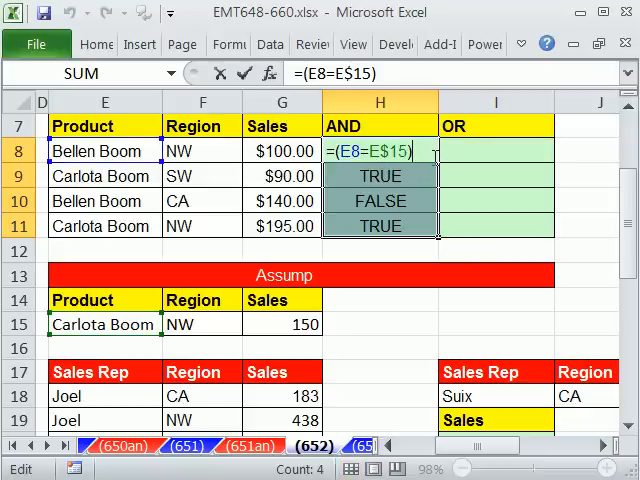
pyautogui.write('*(F8=F$15')
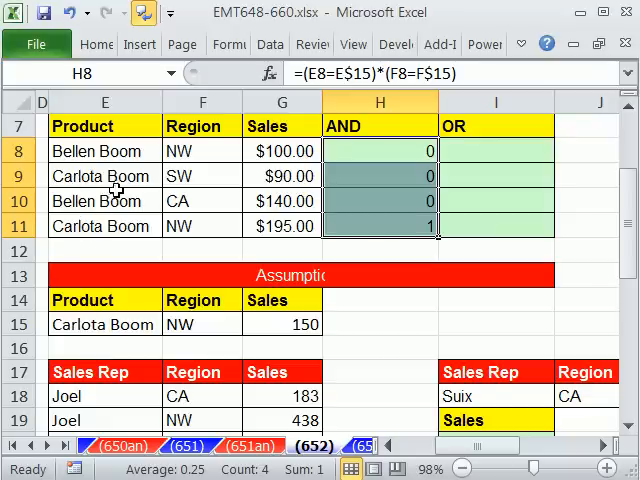
pyautogui.moveTo(108, 180)
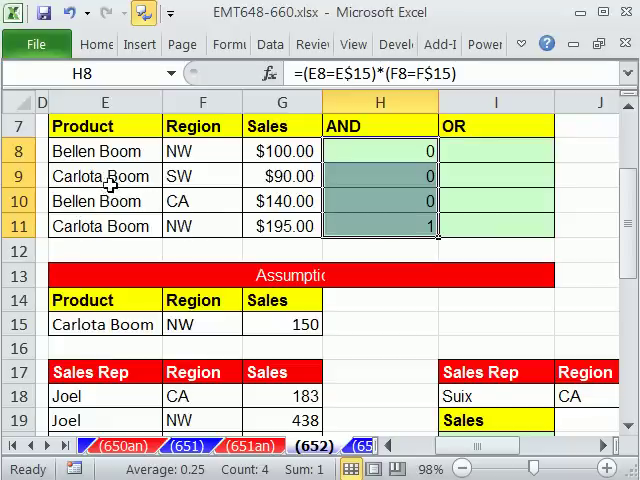
pyautogui.moveTo(184, 200)
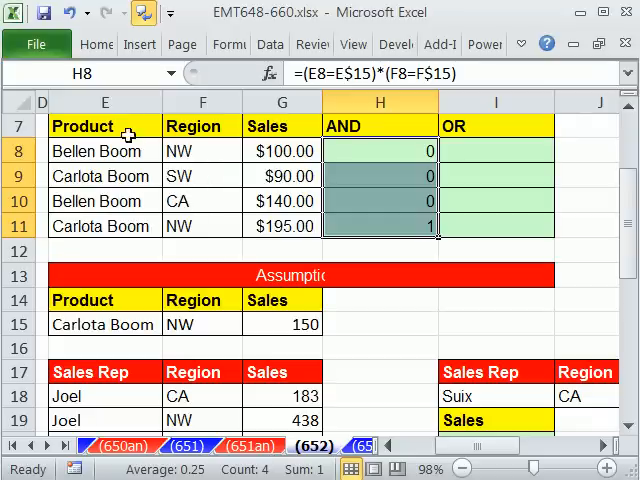
pyautogui.moveTo(482, 236)
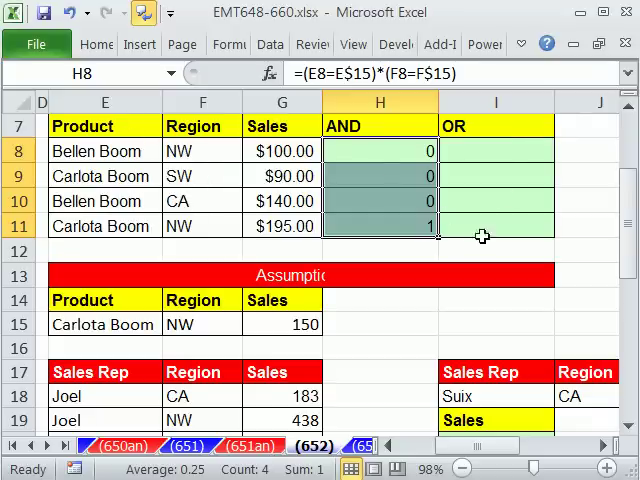
# Fill the OR column I8:I11 with =(E8=E$15)+(F8=F$15) adding the two tests
pyautogui.click(496, 150)
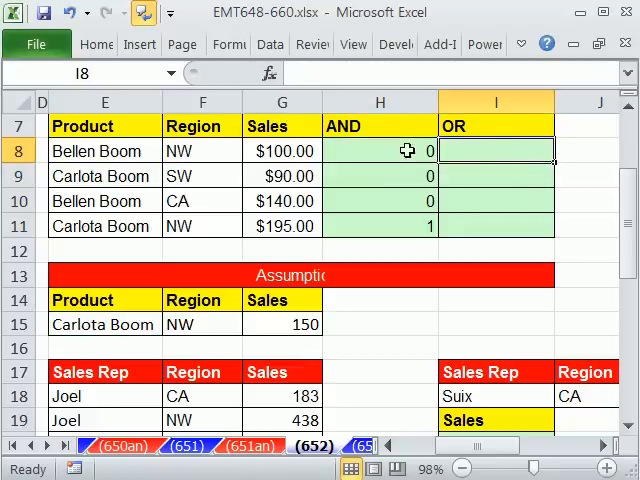
pyautogui.write('=(E8=E$15)*(F8=F$15)')
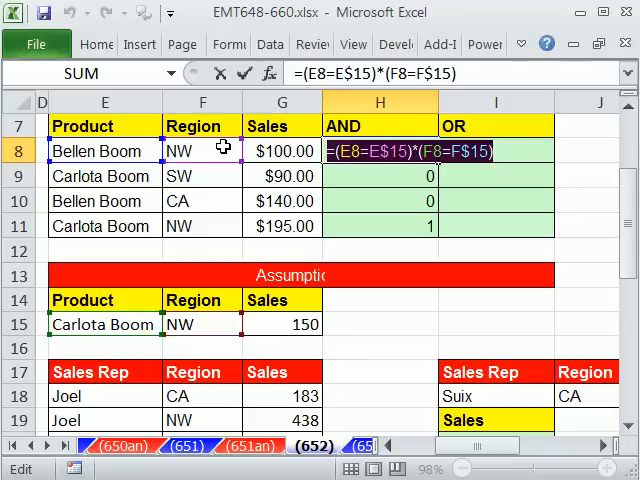
pyautogui.click(492, 150)
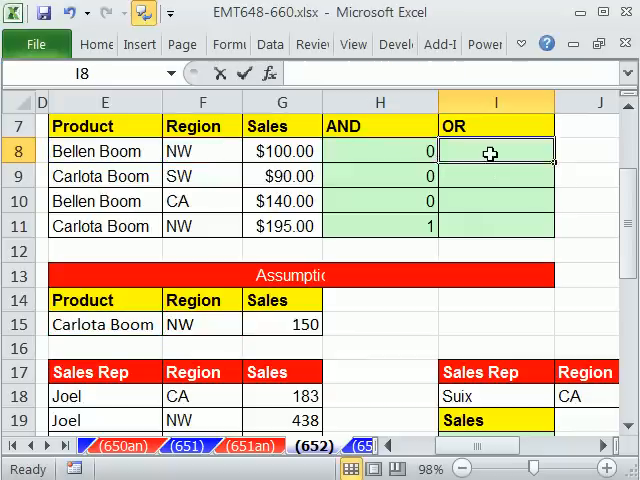
pyautogui.write('=(E8=E$15)*(F8=F$15)')
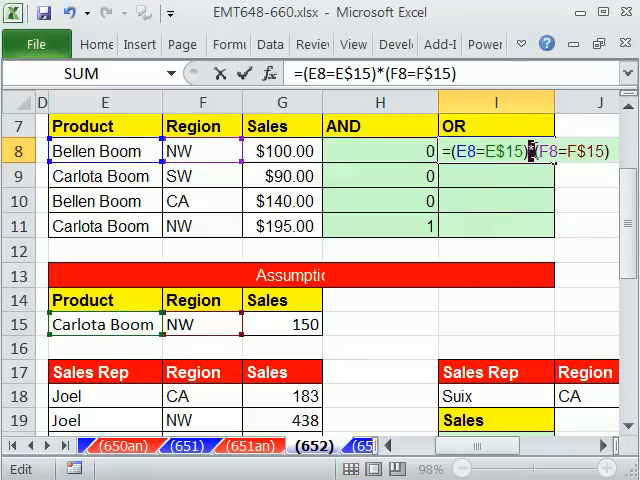
pyautogui.write('+')
pyautogui.press('Enter')
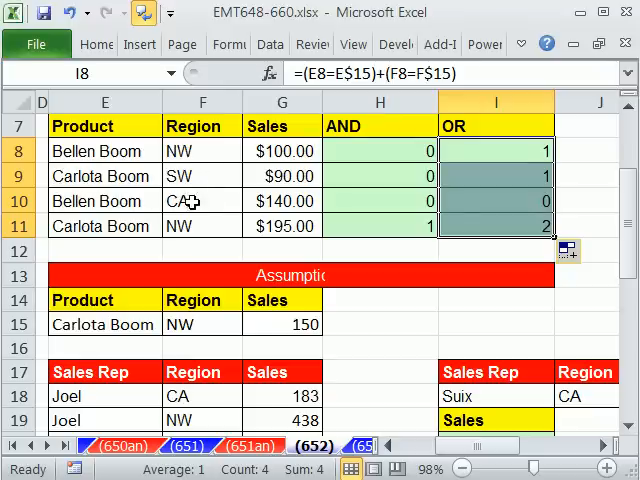
pyautogui.moveTo(178, 204)
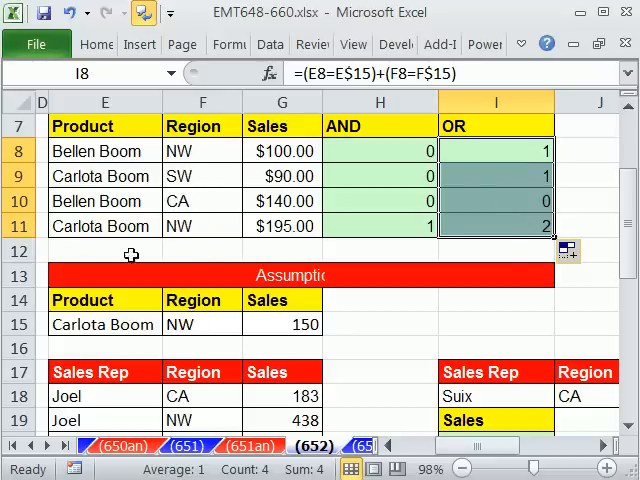
pyautogui.moveTo(548, 128)
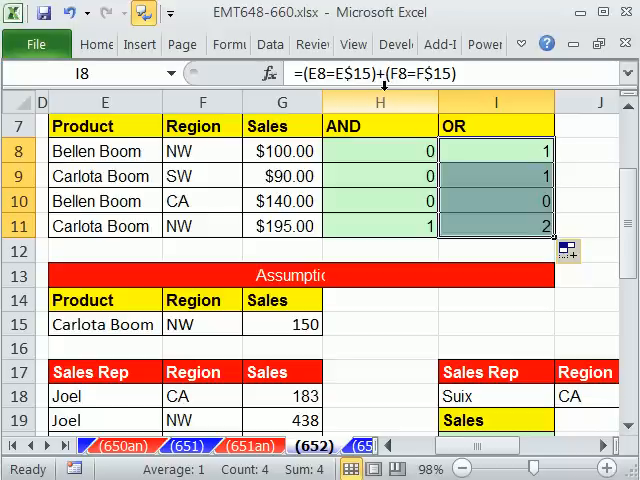
pyautogui.moveTo(370, 96)
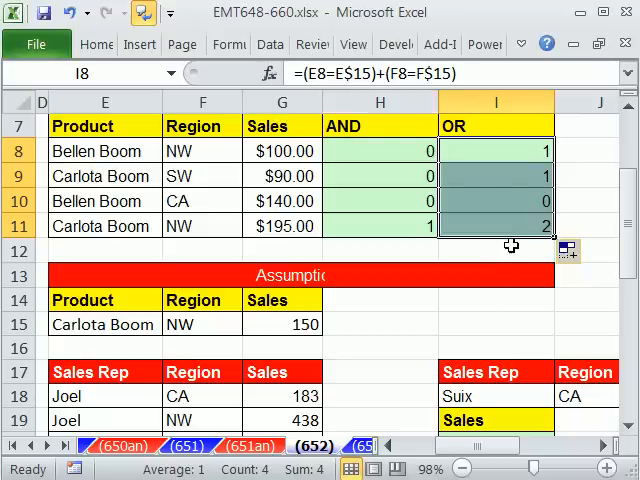
pyautogui.moveTo(564, 188)
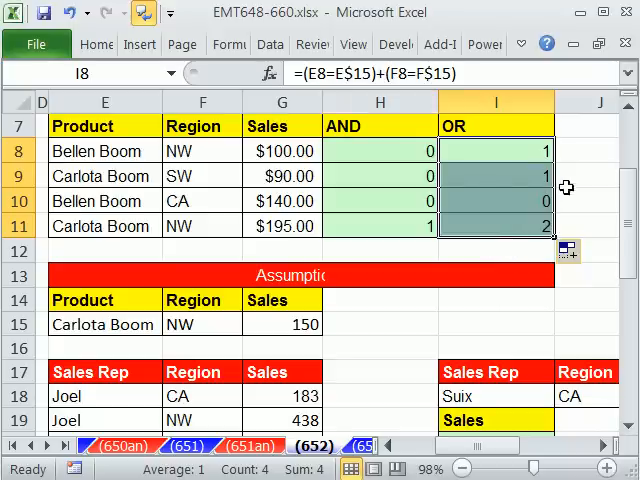
pyautogui.moveTo(500, 208)
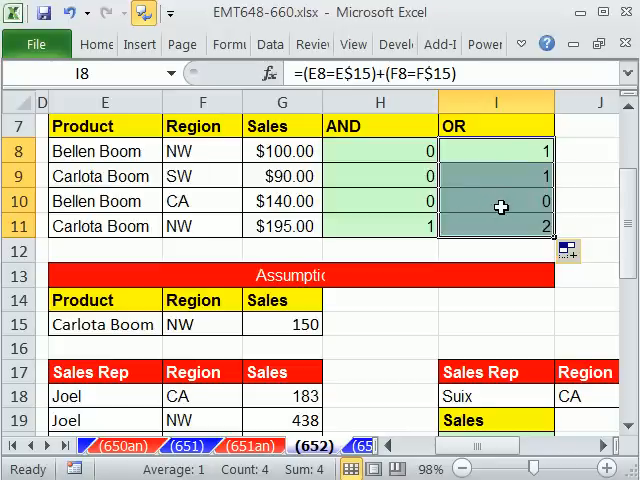
pyautogui.moveTo(628, 442)
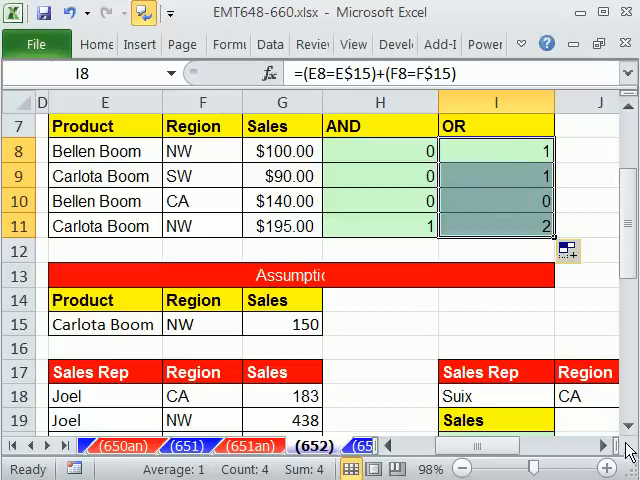
# Build =(E8=E$15)*(F8=F$15)*(G8>=G$15) in J8 and copy it down to J11
pyautogui.scroll(-3)
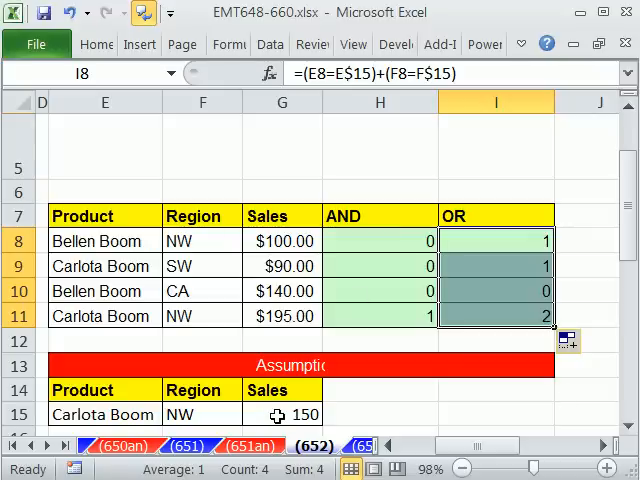
pyautogui.moveTo(572, 238)
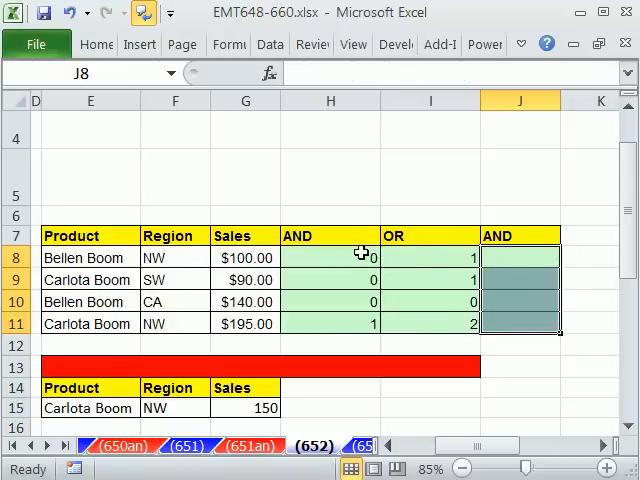
pyautogui.write('=(E8=E$15)*(F8=F$15)')
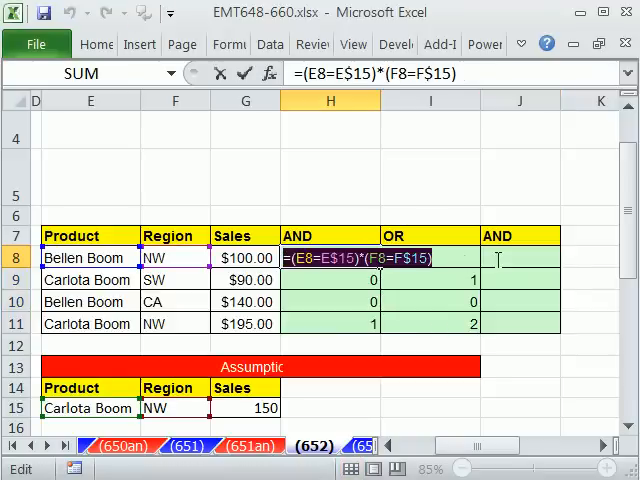
pyautogui.press('Enter')
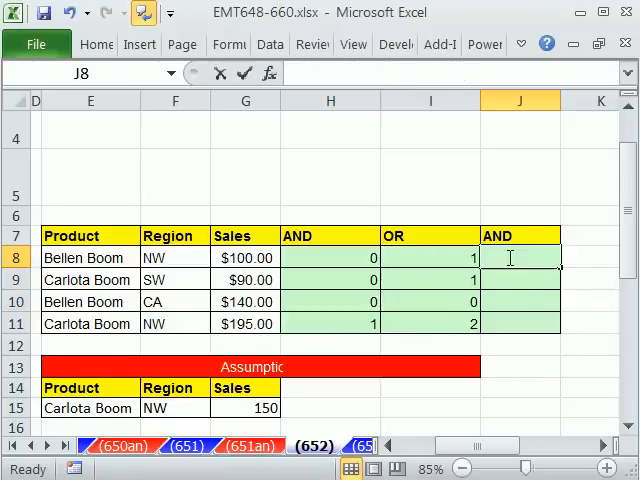
pyautogui.write('=(E8=E$15)*(F8=F$15)')
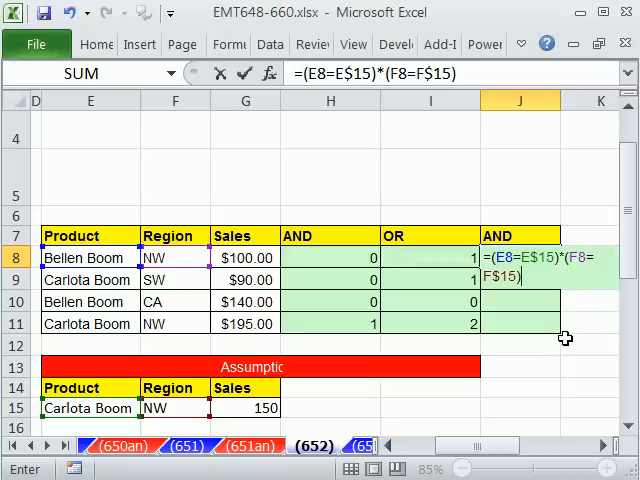
pyautogui.write('*(')
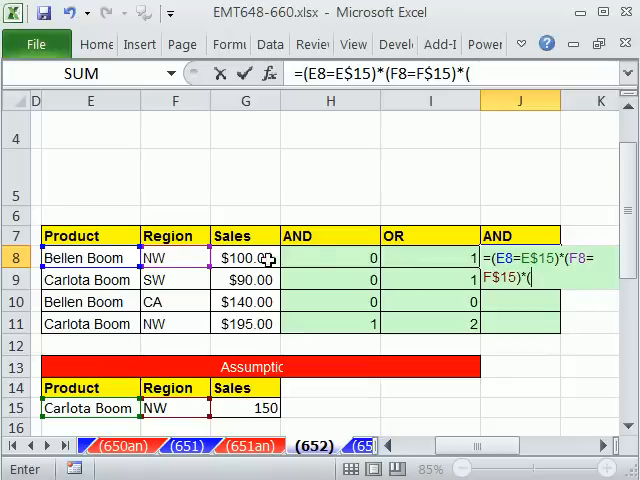
pyautogui.write('G8>=')
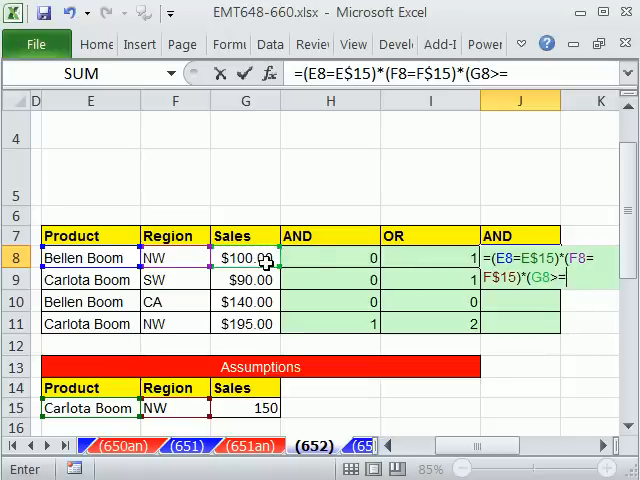
pyautogui.click(240, 408)
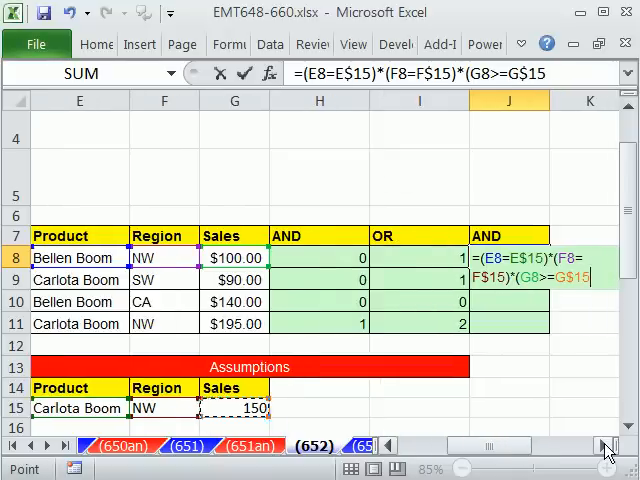
pyautogui.hscroll(3)
pyautogui.write(')')
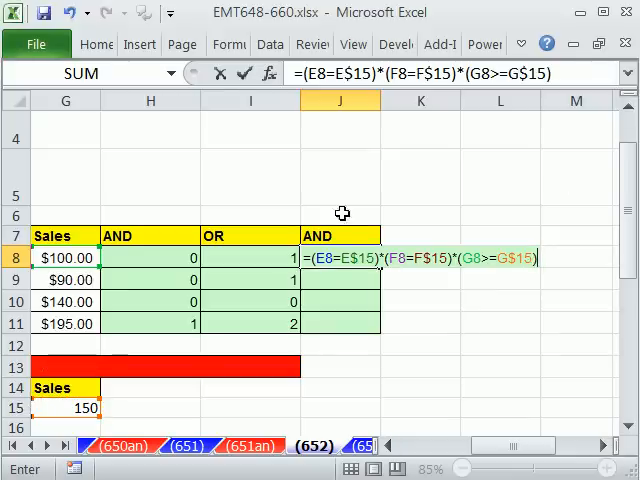
pyautogui.moveTo(384, 222)
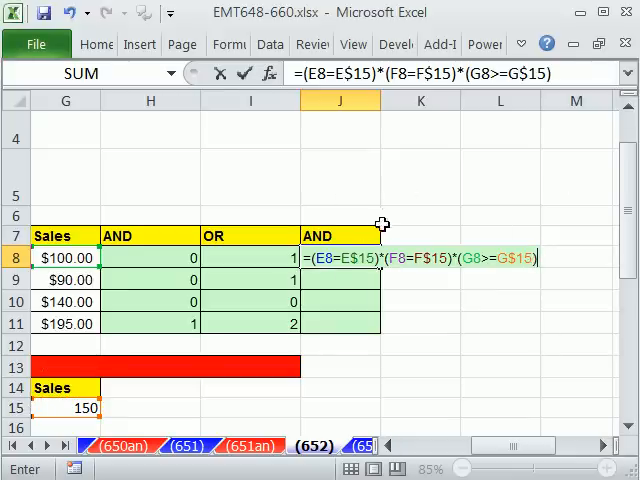
pyautogui.press('Enter')
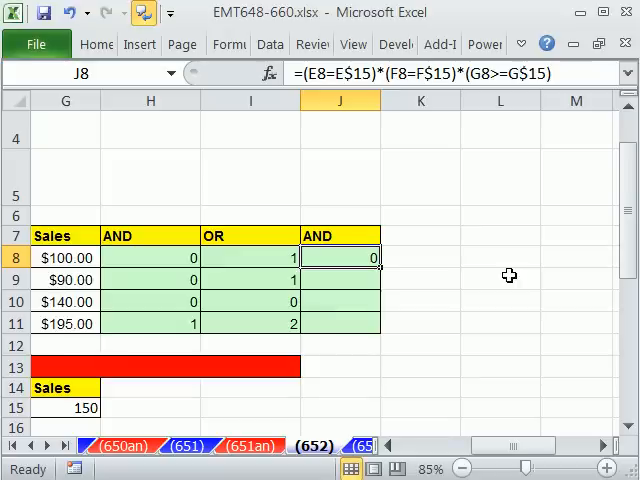
pyautogui.moveTo(340, 258); pyautogui.dragTo(340, 324)
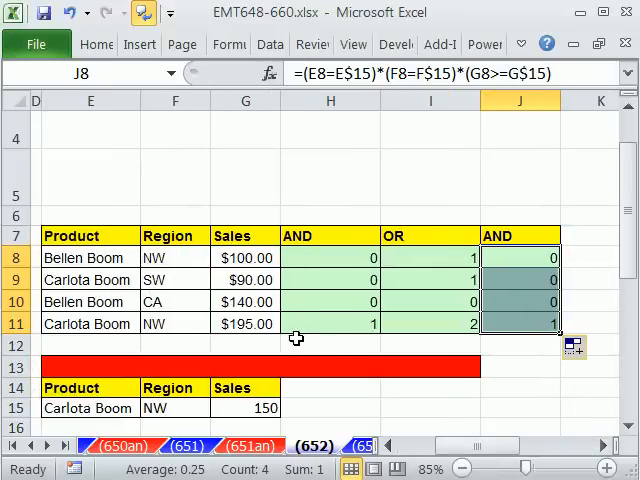
pyautogui.moveTo(128, 324)
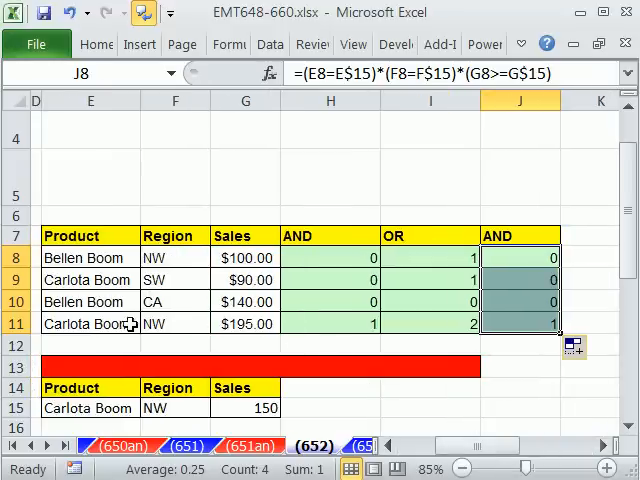
pyautogui.moveTo(430, 376)
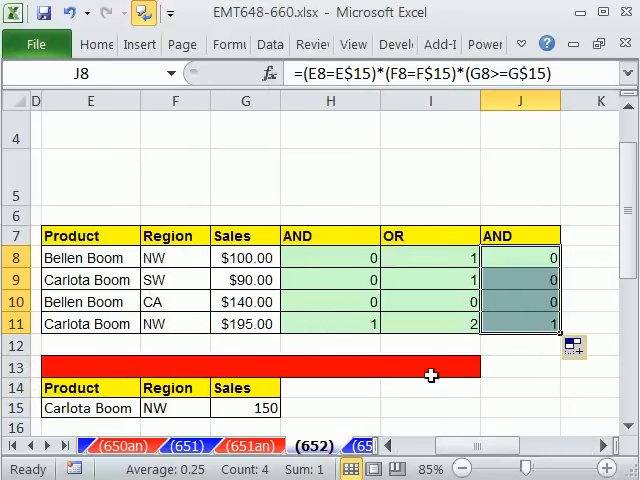
pyautogui.scroll(-3)
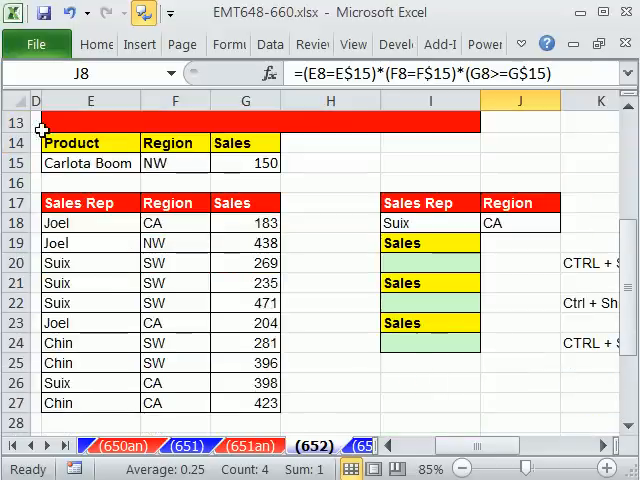
pyautogui.scroll(-3)
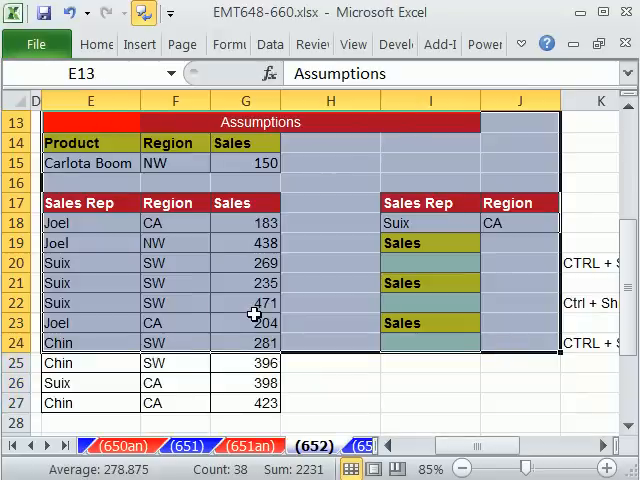
pyautogui.click(352, 44)
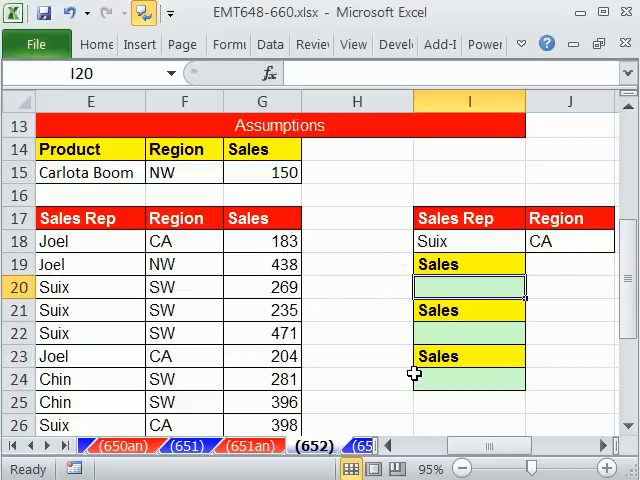
# Start the SUMPRODUCT in I20 with --(E18:E27=I18) testing the sales rep against Suix
pyautogui.write('=sum')
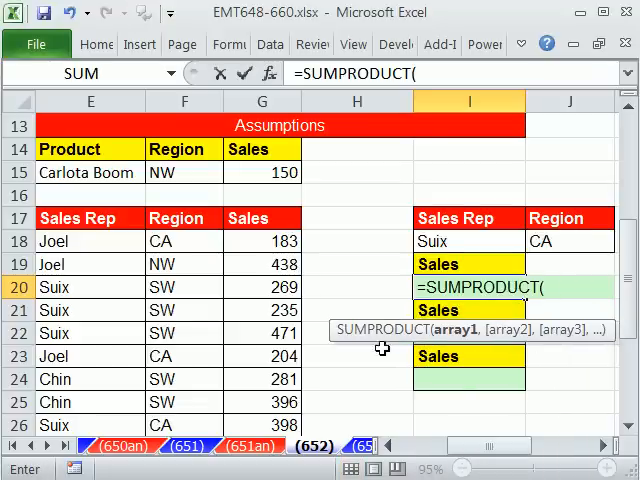
pyautogui.moveTo(508, 240)
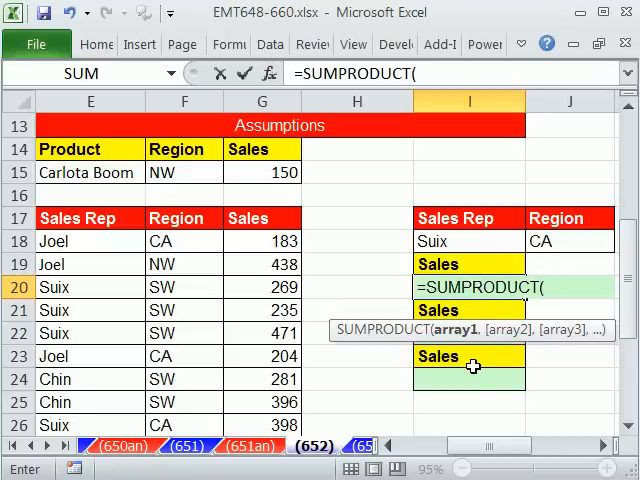
pyautogui.moveTo(458, 344)
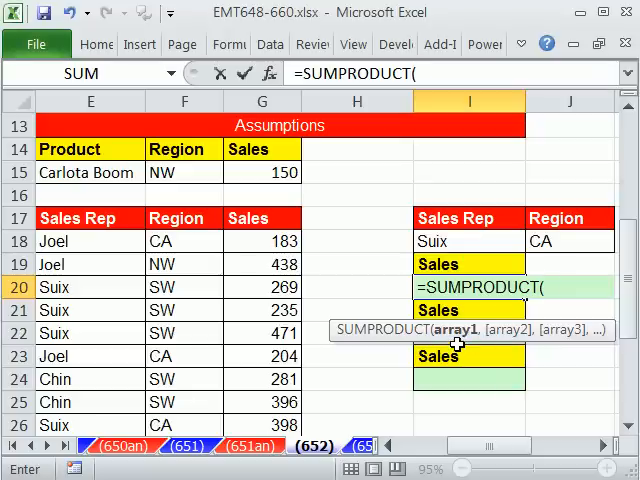
pyautogui.moveTo(460, 344)
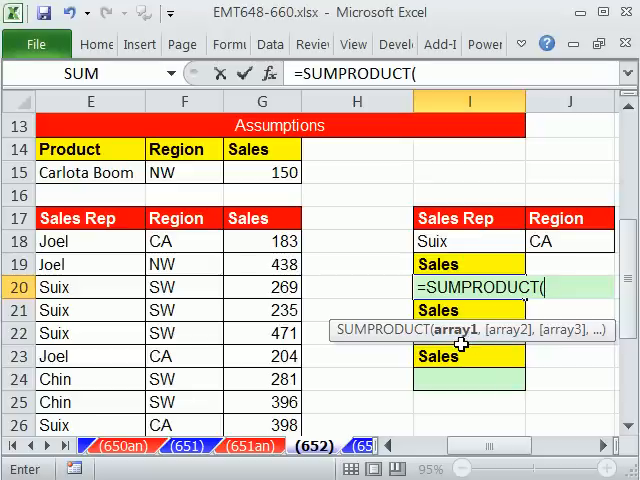
pyautogui.write('--')
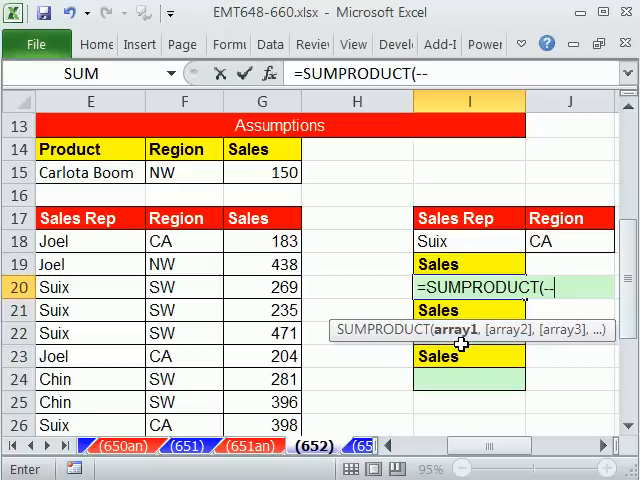
pyautogui.write('(')
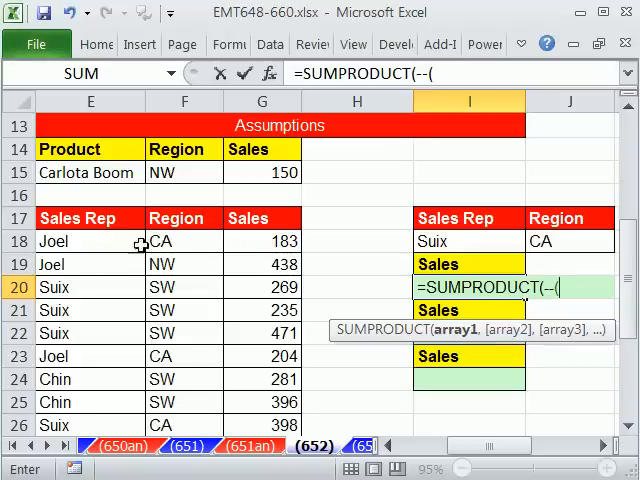
pyautogui.click(92, 240)
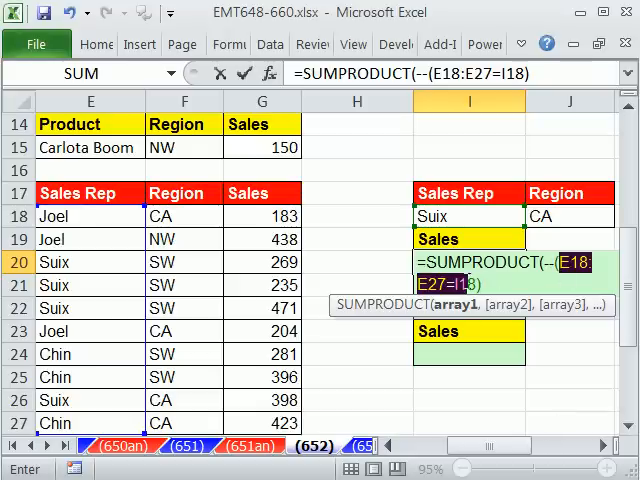
pyautogui.press('F9')
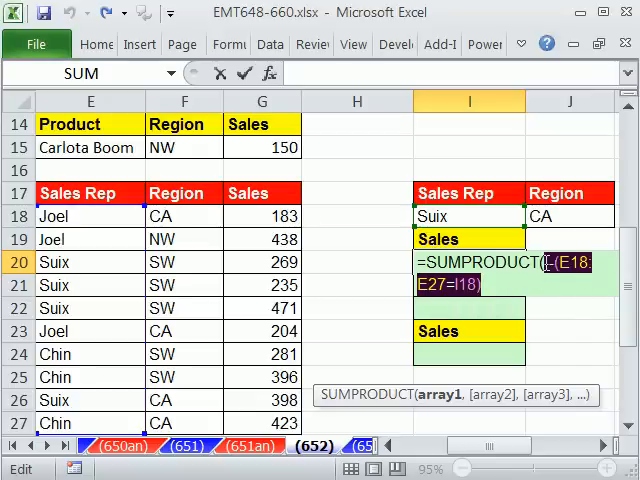
pyautogui.press('F9')
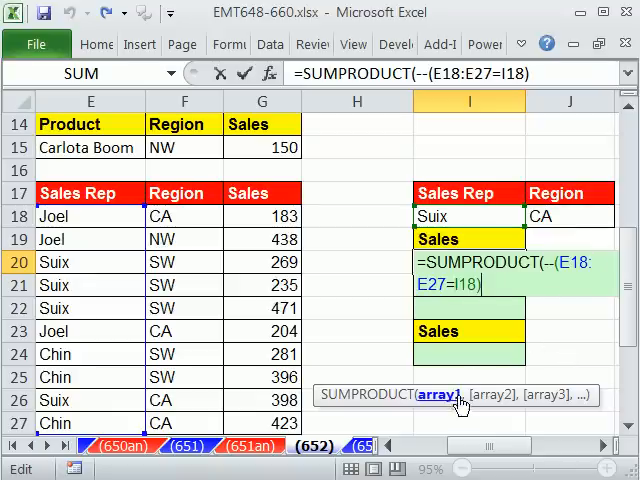
# Add --(F18:F27=J18) for region CA and enter the formula, returning 1
pyautogui.write(',')
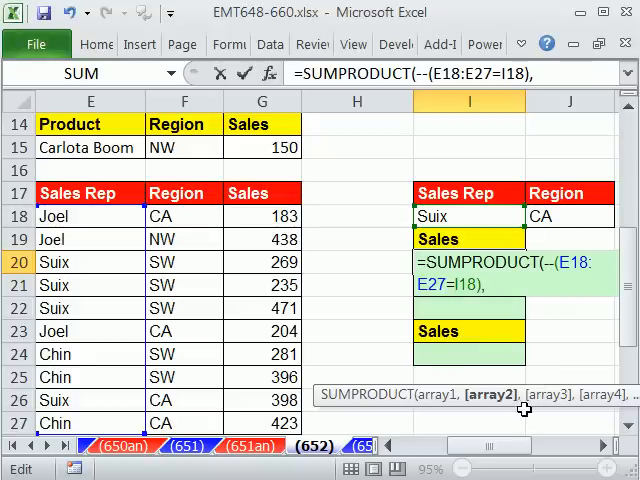
pyautogui.write(',--(F18:F27=J18')
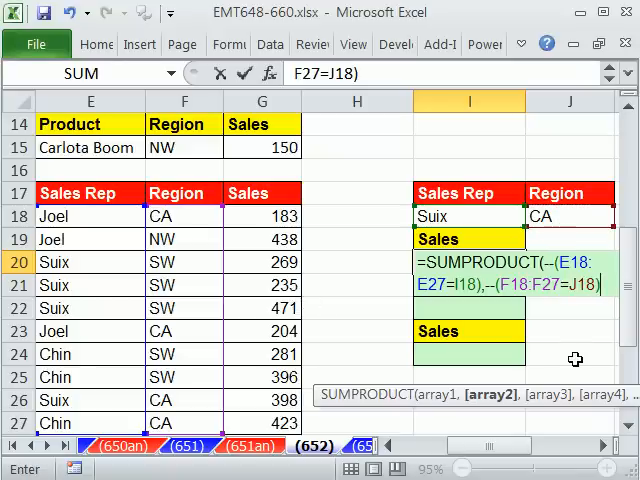
pyautogui.write(')')
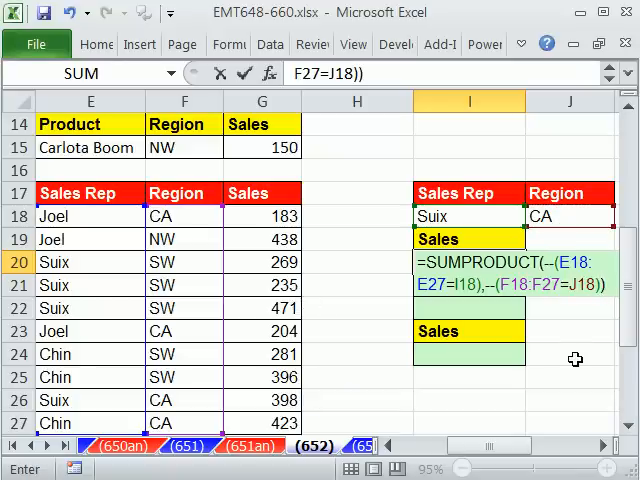
pyautogui.press('Enter')
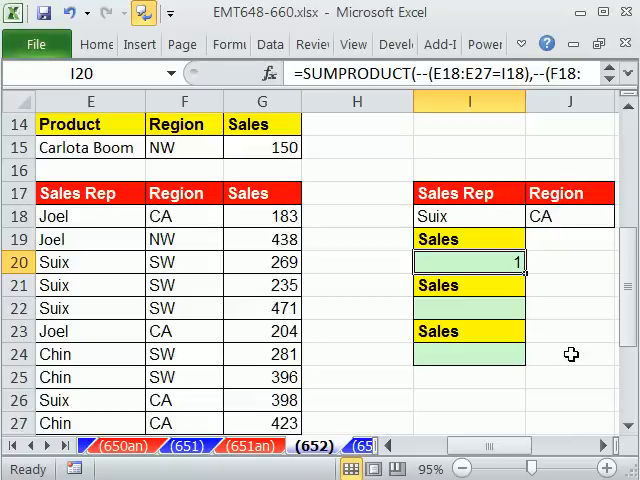
pyautogui.moveTo(340, 220)
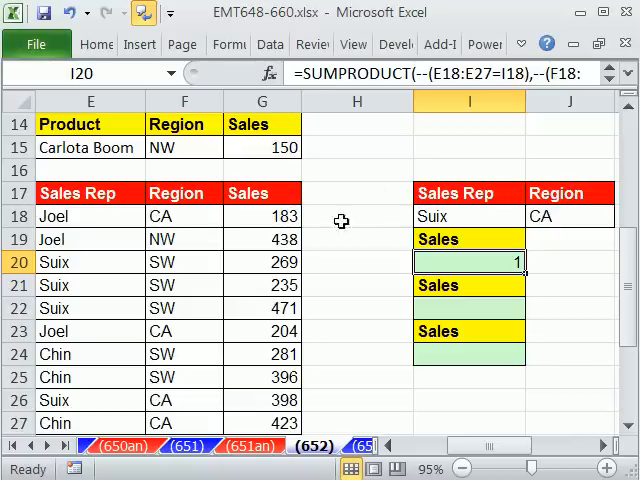
pyautogui.moveTo(358, 168)
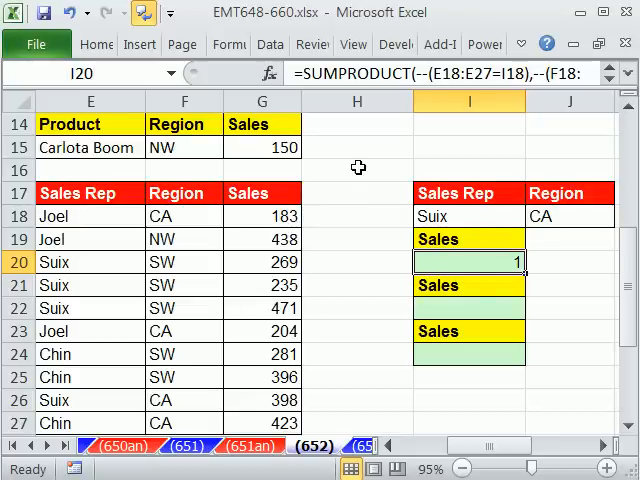
# Evaluate I20's formula step by step, watching TRUE/FALSE arrays become 1s and 0s
pyautogui.click(228, 44)
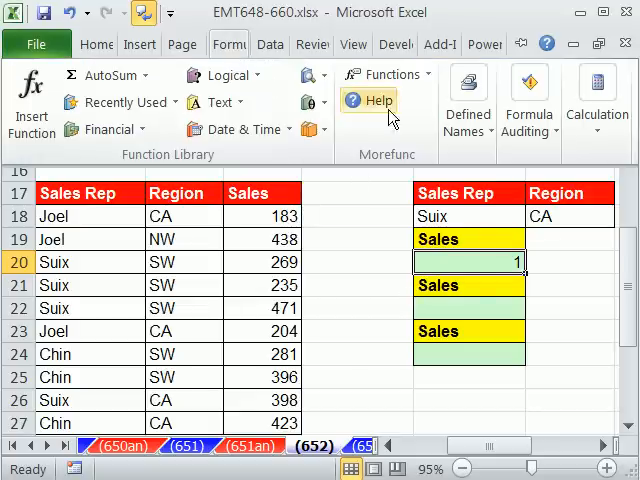
pyautogui.click(528, 100)
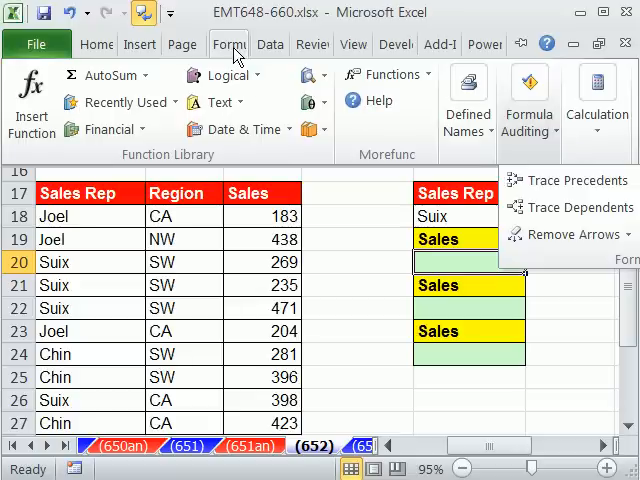
pyautogui.moveTo(558, 142)
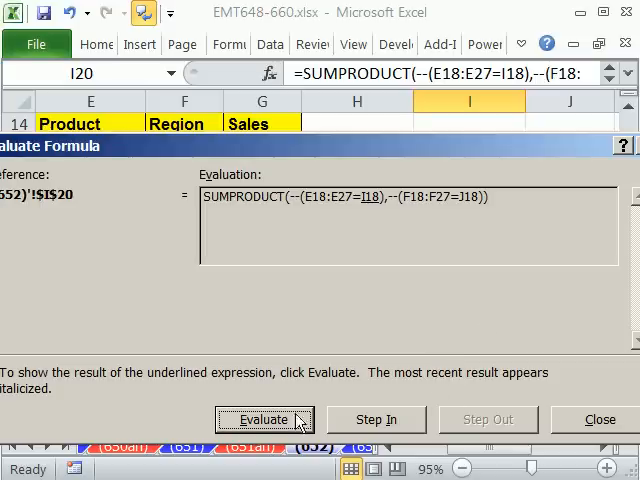
pyautogui.click(264, 420)
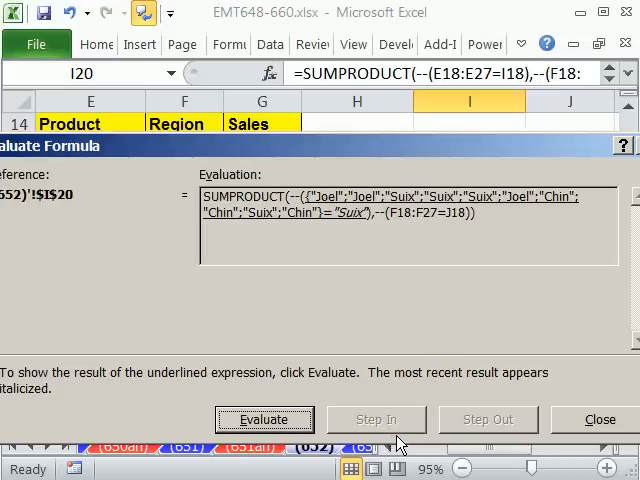
pyautogui.click(264, 420)
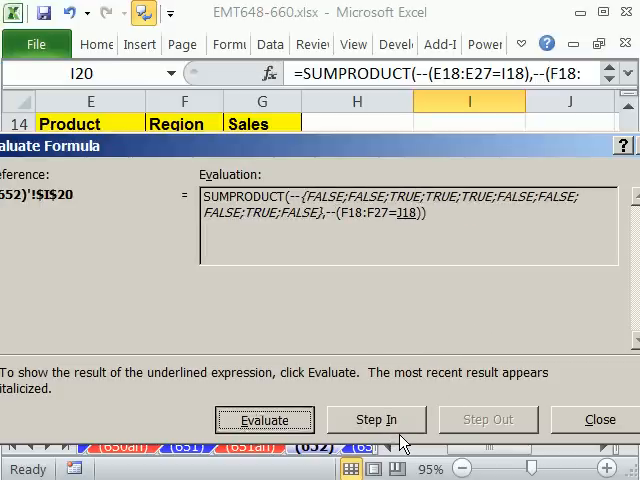
pyautogui.click(264, 420)
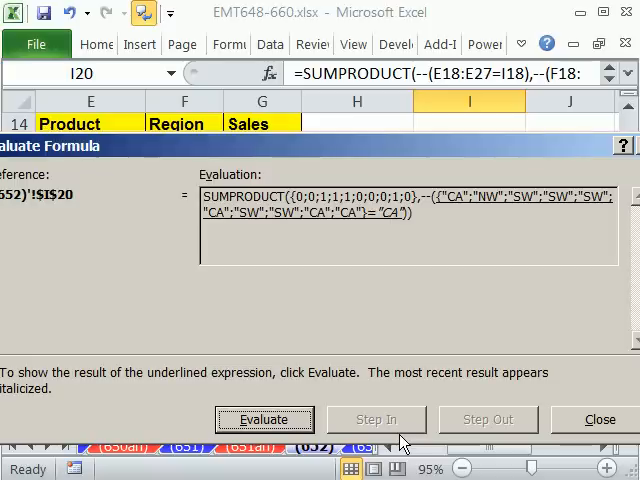
pyautogui.click(264, 420)
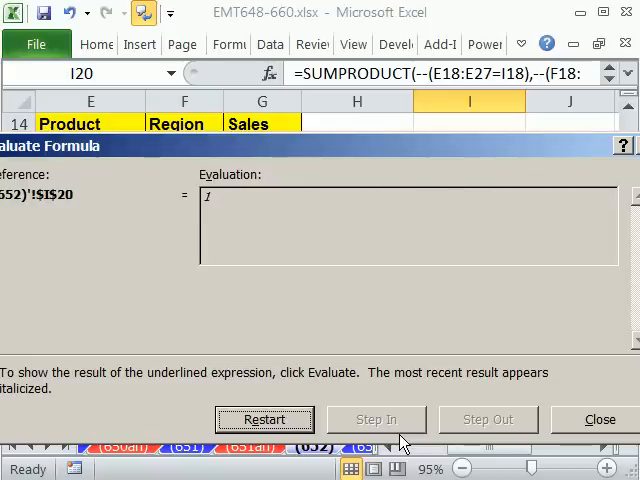
# Restart the evaluation, step through to the final result again and close it
pyautogui.click(264, 420)
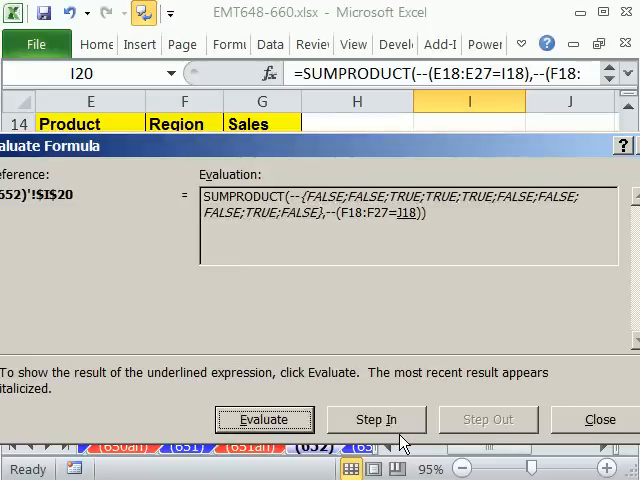
pyautogui.click(264, 420)
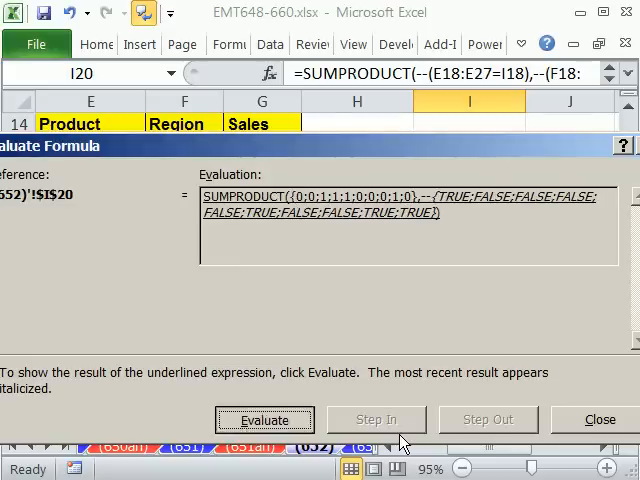
pyautogui.click(264, 420)
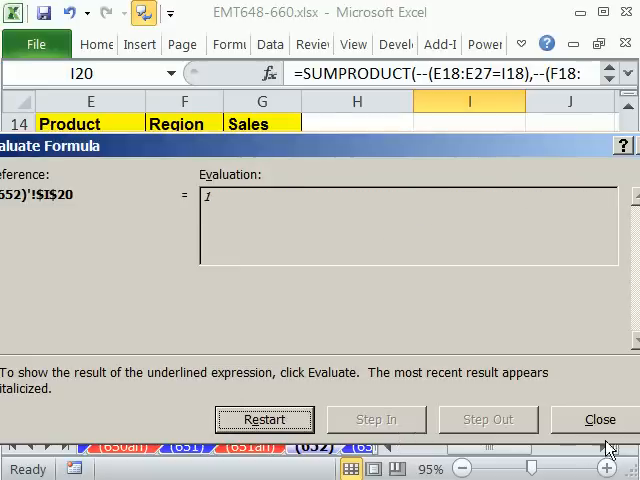
pyautogui.click(596, 420)
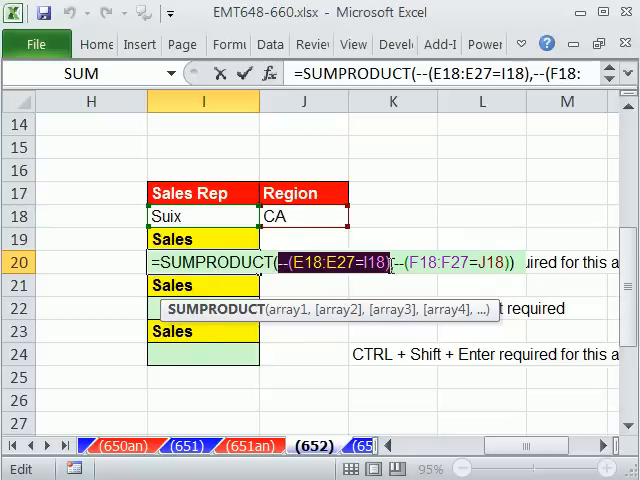
pyautogui.press('F9')
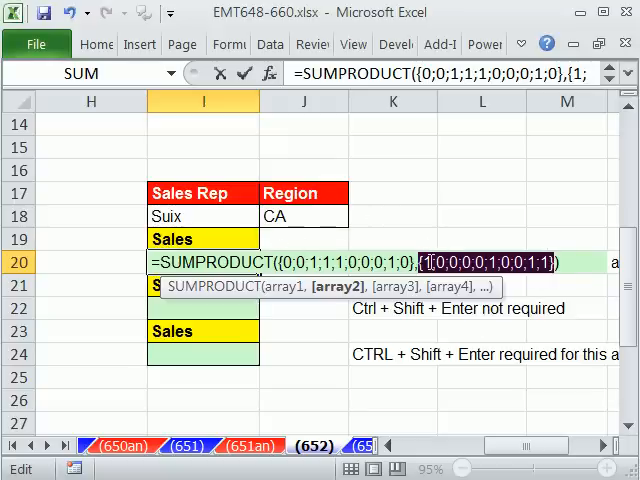
pyautogui.moveTo(320, 250)
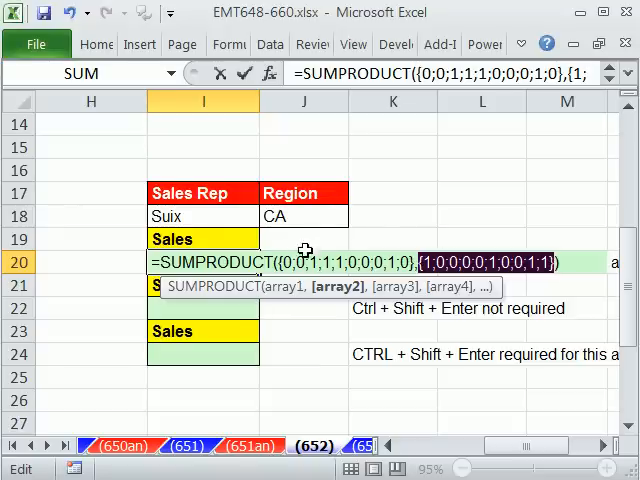
pyautogui.moveTo(484, 256)
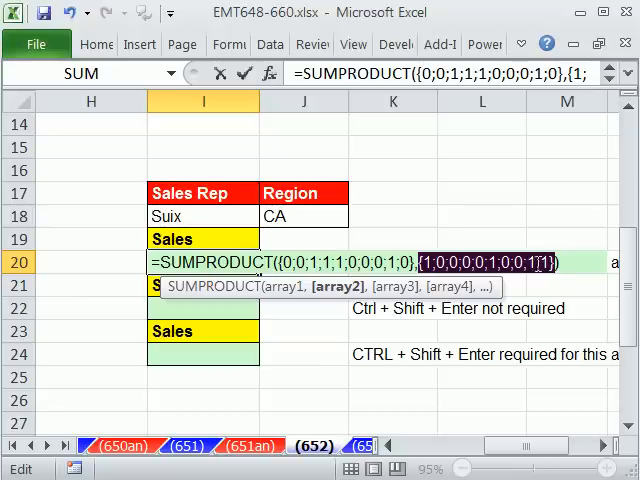
pyautogui.moveTo(212, 294)
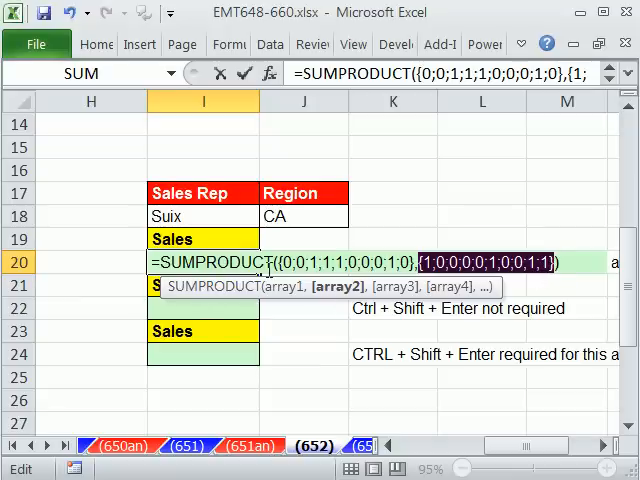
pyautogui.moveTo(572, 280)
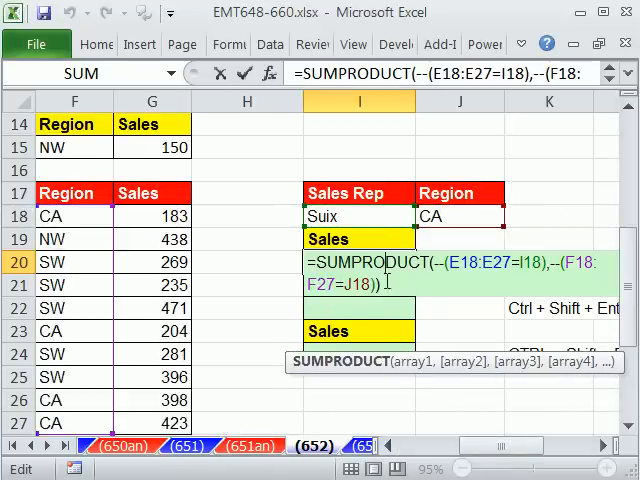
# Add the sales range G18:G27 to the SUMPRODUCT and change the region criterion in J18 to SW, giving 975
pyautogui.write(',')
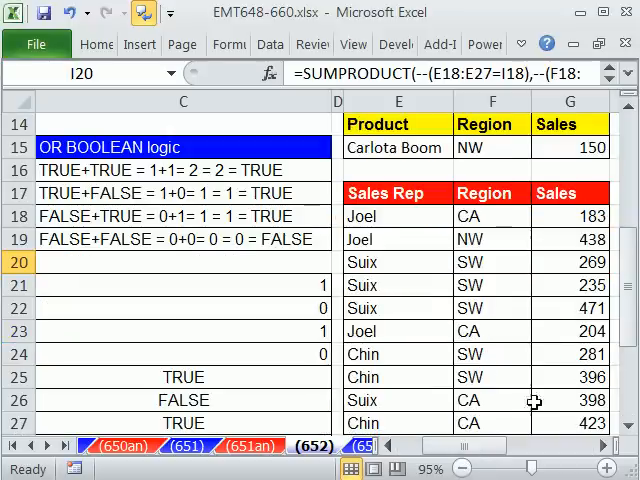
pyautogui.hscroll(3)
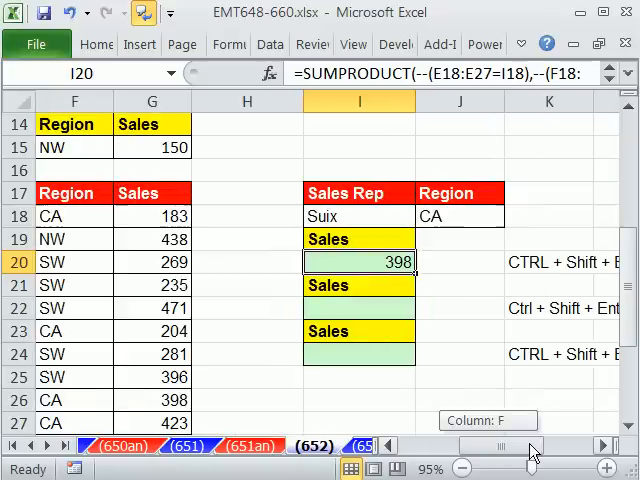
pyautogui.click(450, 216)
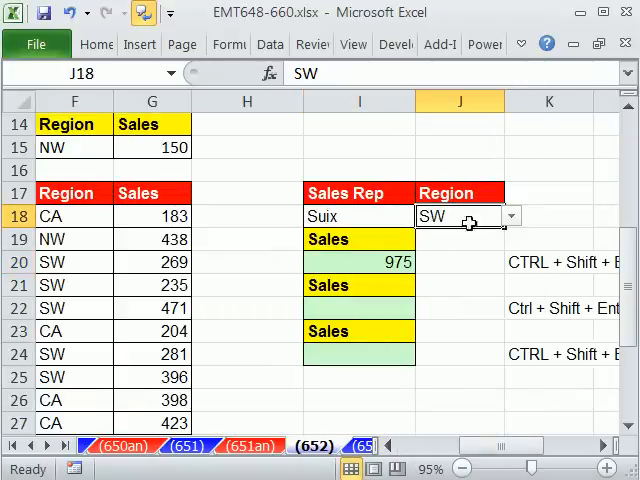
pyautogui.write('=SUMPRODUCT(--(E18:E27=I18),--(F18:F27=J18),G18:G27)')
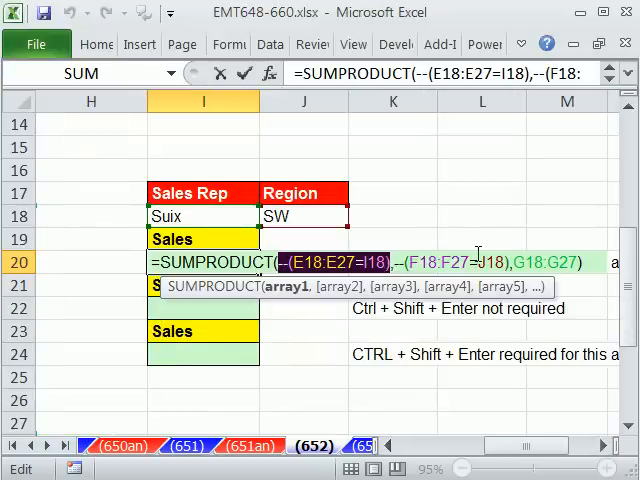
pyautogui.press('Delete')
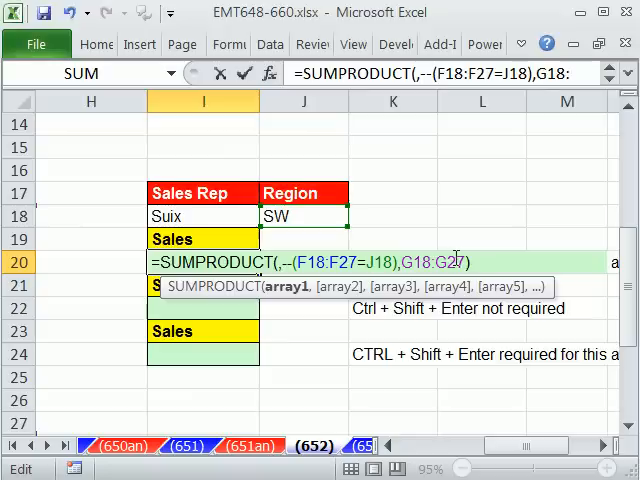
pyautogui.press('F9')
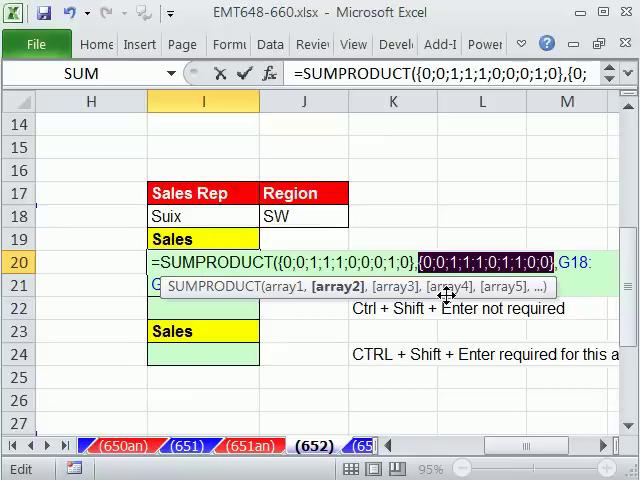
pyautogui.moveTo(518, 302)
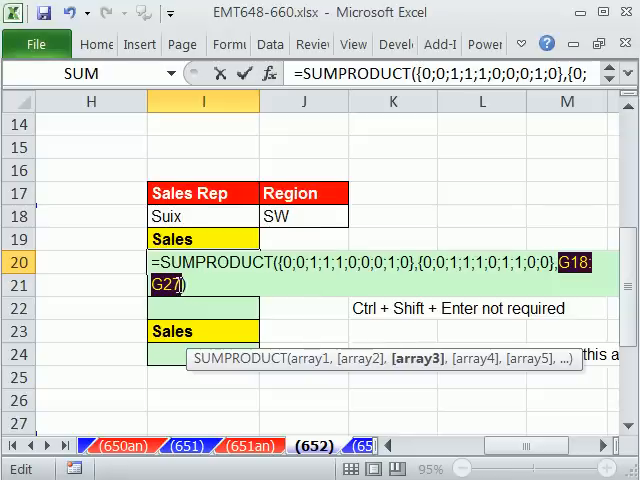
pyautogui.press('F9')
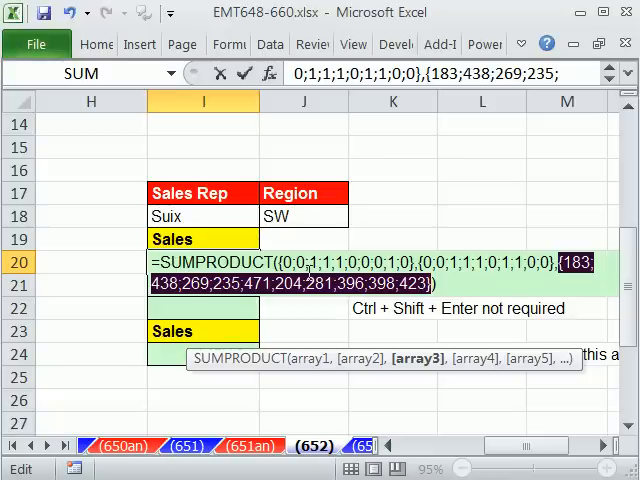
pyautogui.moveTo(468, 240)
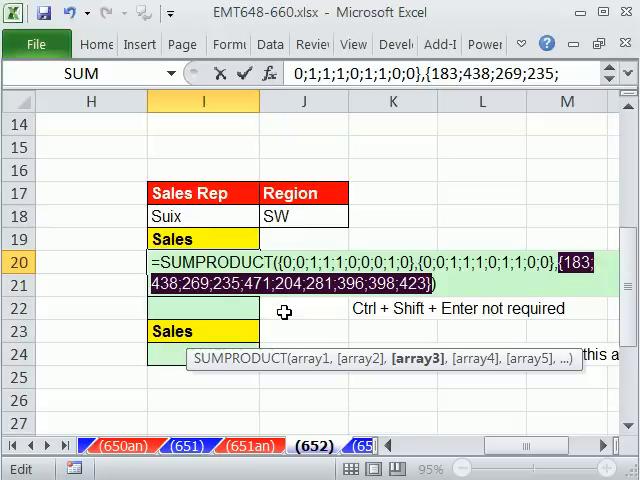
pyautogui.press('Enter')
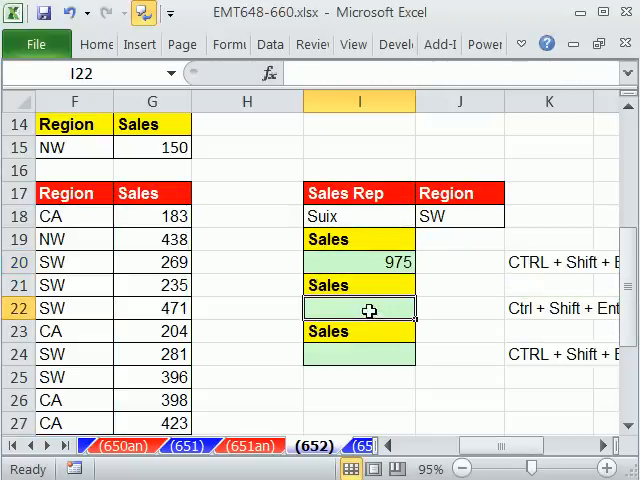
# Enter array formula =SUM((E18:E27=I18)*(F18:F27=J18)*G18:G27) in I22 with Ctrl+Shift+Enter, returning 975
pyautogui.write('=SUMPRODUCT(--(E18:E27=I18),--(F18:F27=J18),G18:G27)')
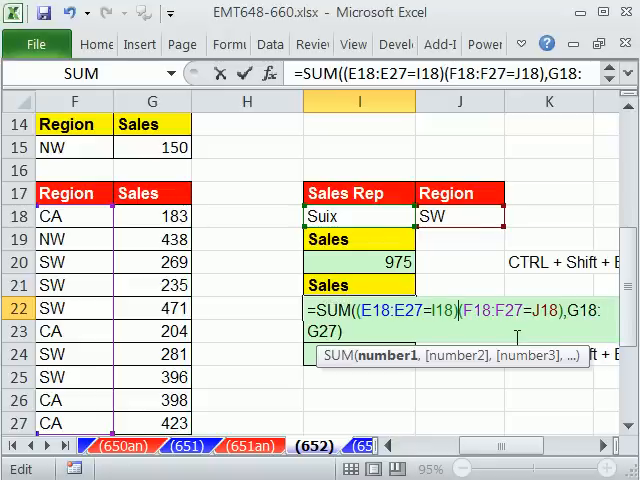
pyautogui.write('*')
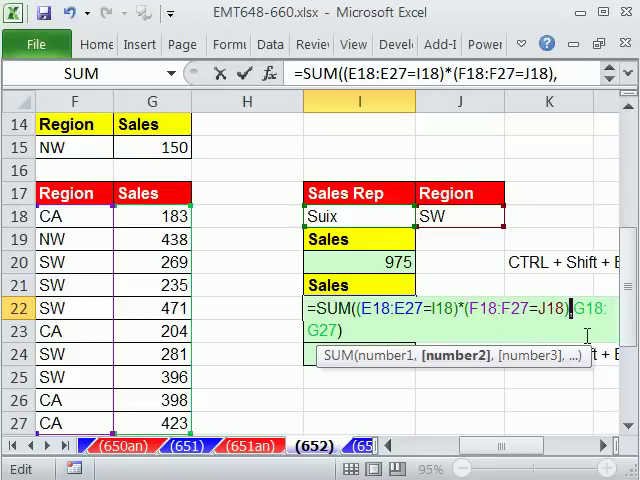
pyautogui.write('*')
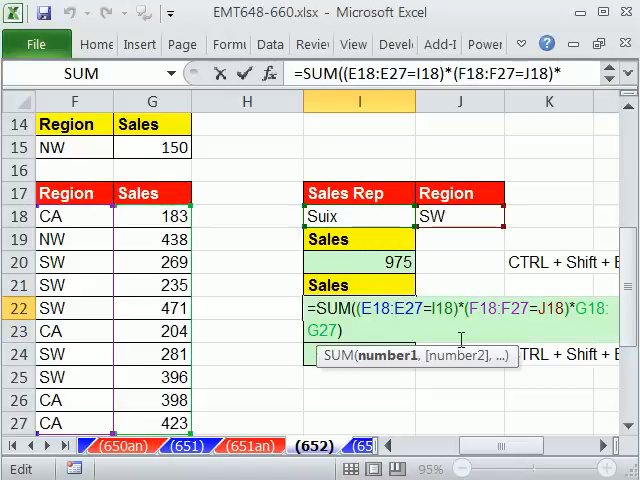
pyautogui.press('Ctrl+Shift+Enter')
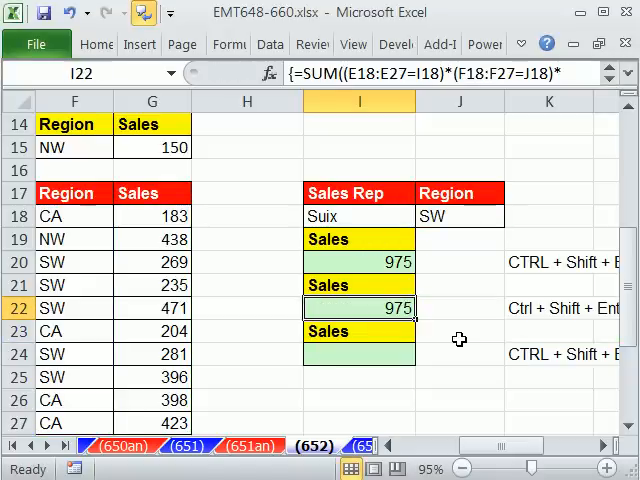